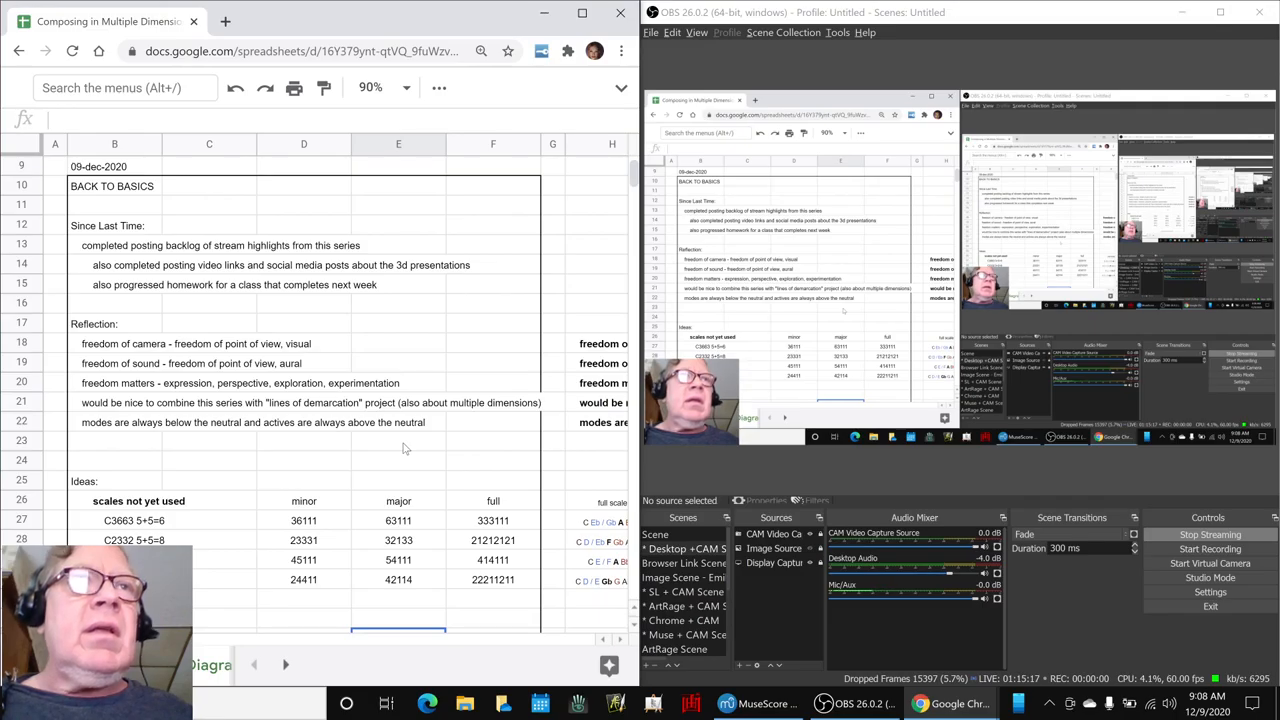
# Review the scale codes and consonance values, including the last scale's code 22211211.
pyautogui.scroll(-3)
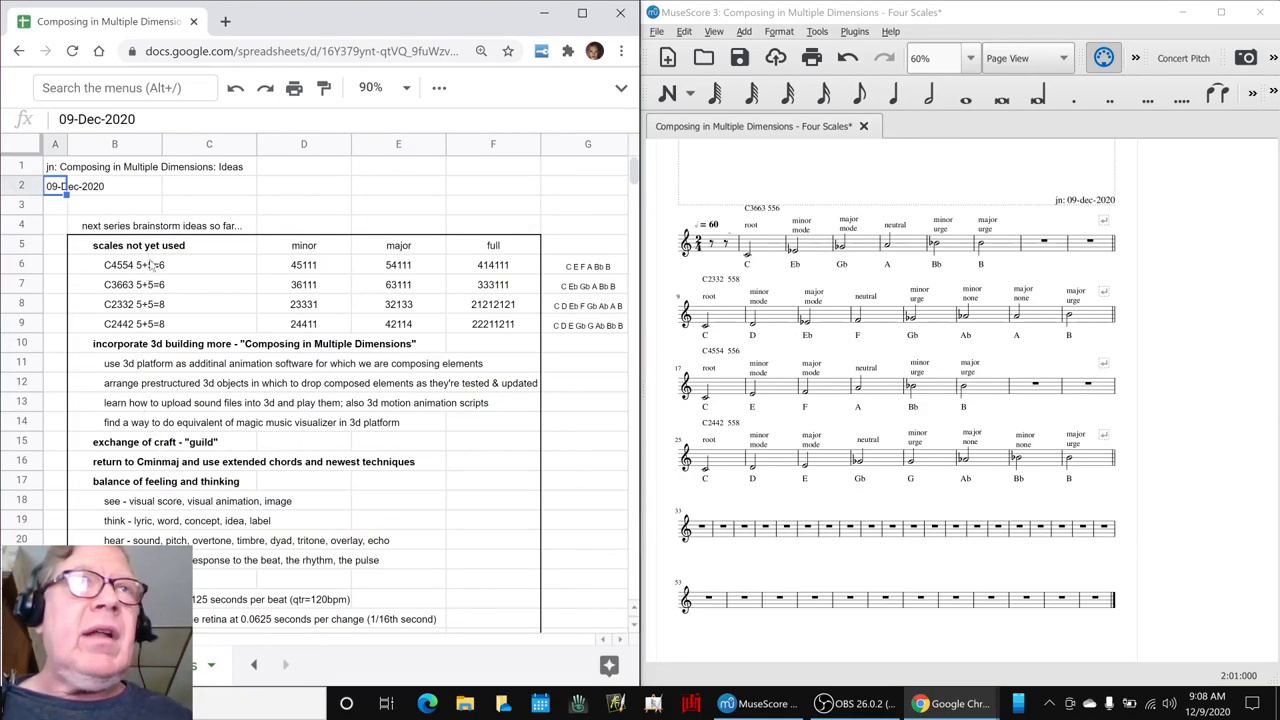
pyautogui.click(114, 324)
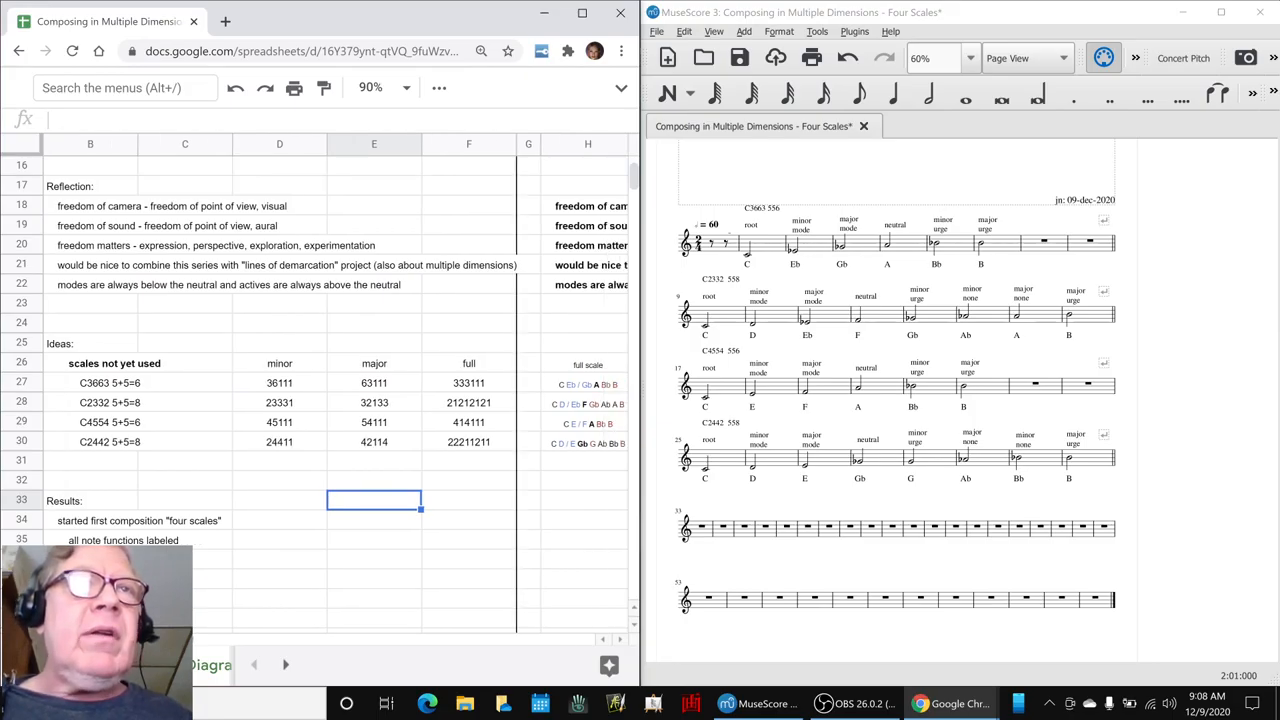
pyautogui.click(280, 384)
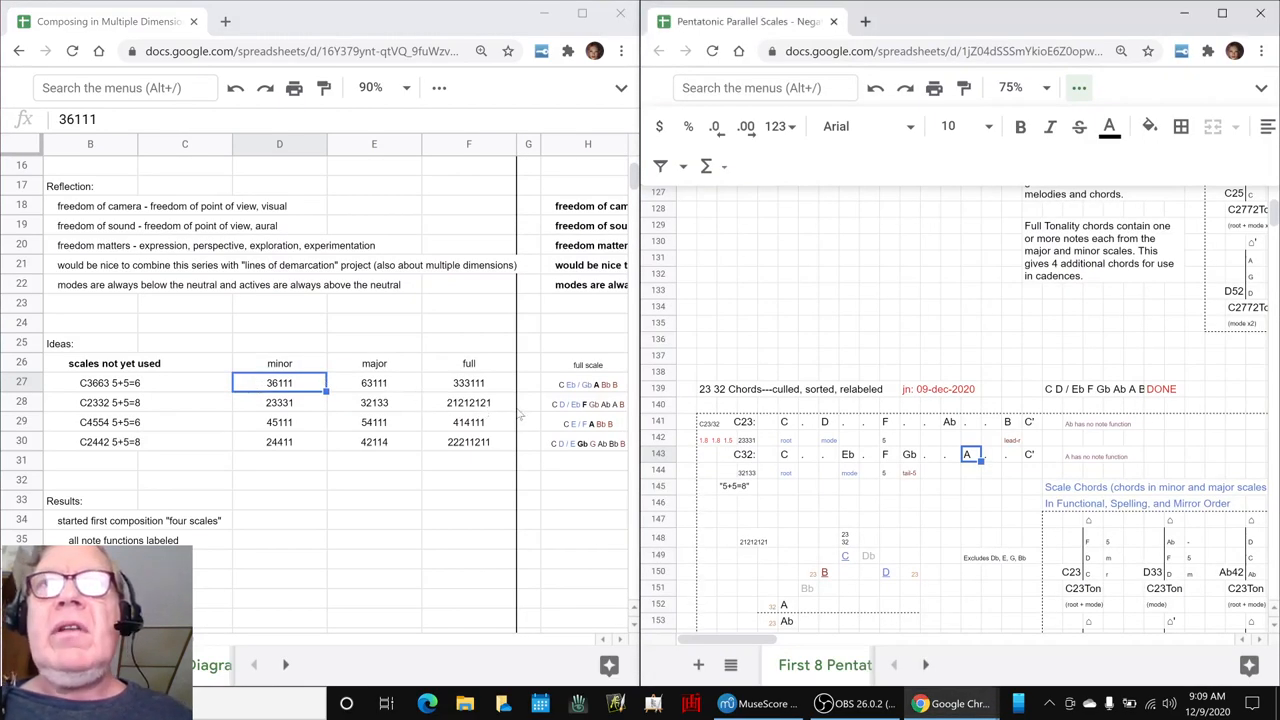
pyautogui.scroll(-3)
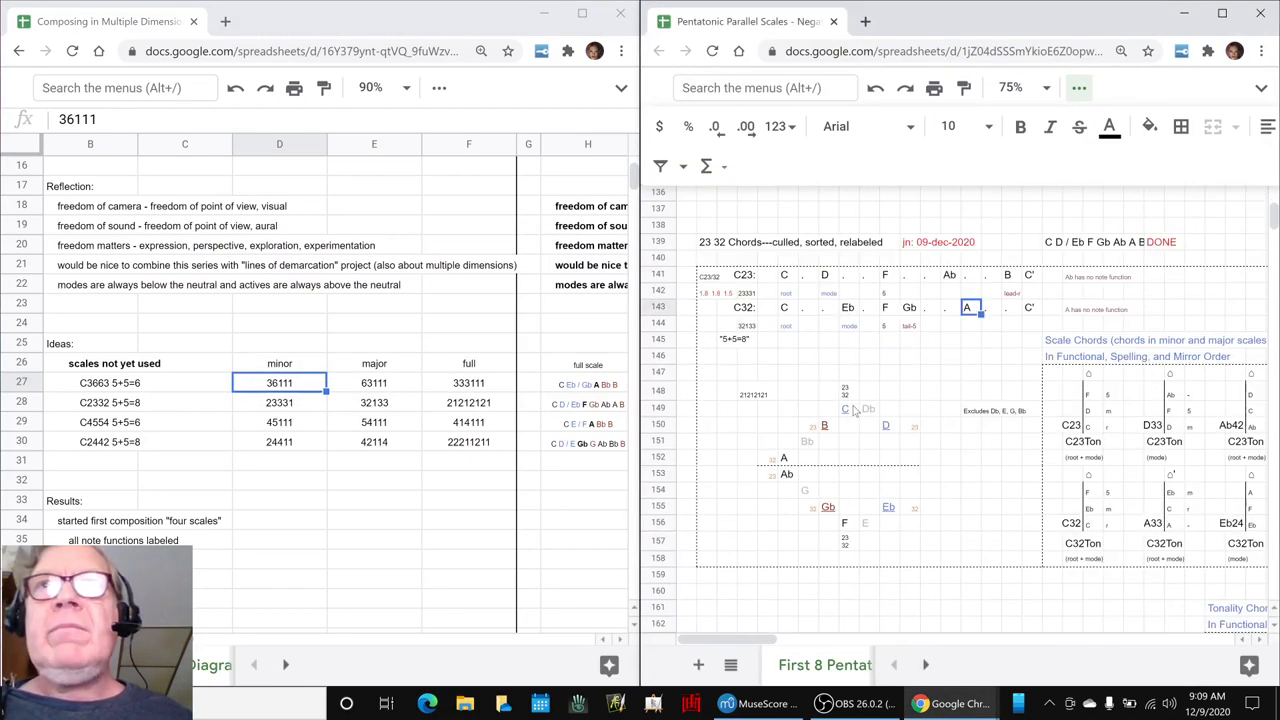
pyautogui.moveTo(612, 536)
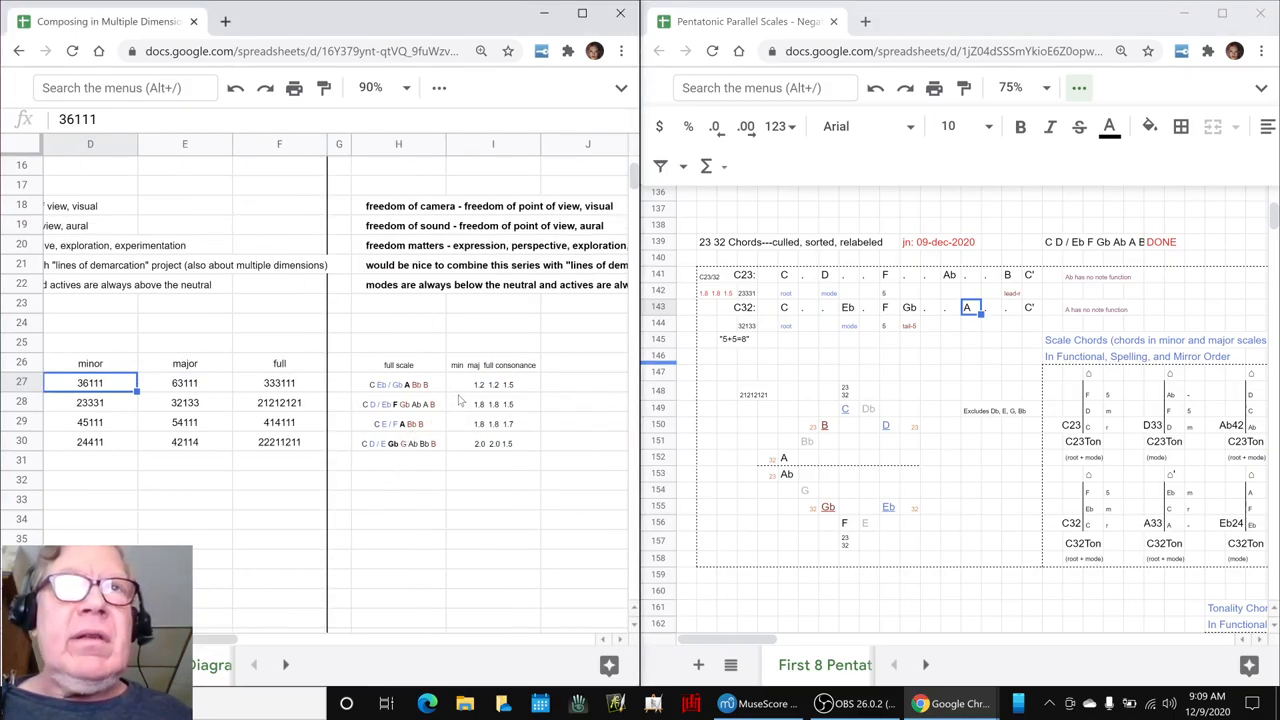
pyautogui.click(492, 444)
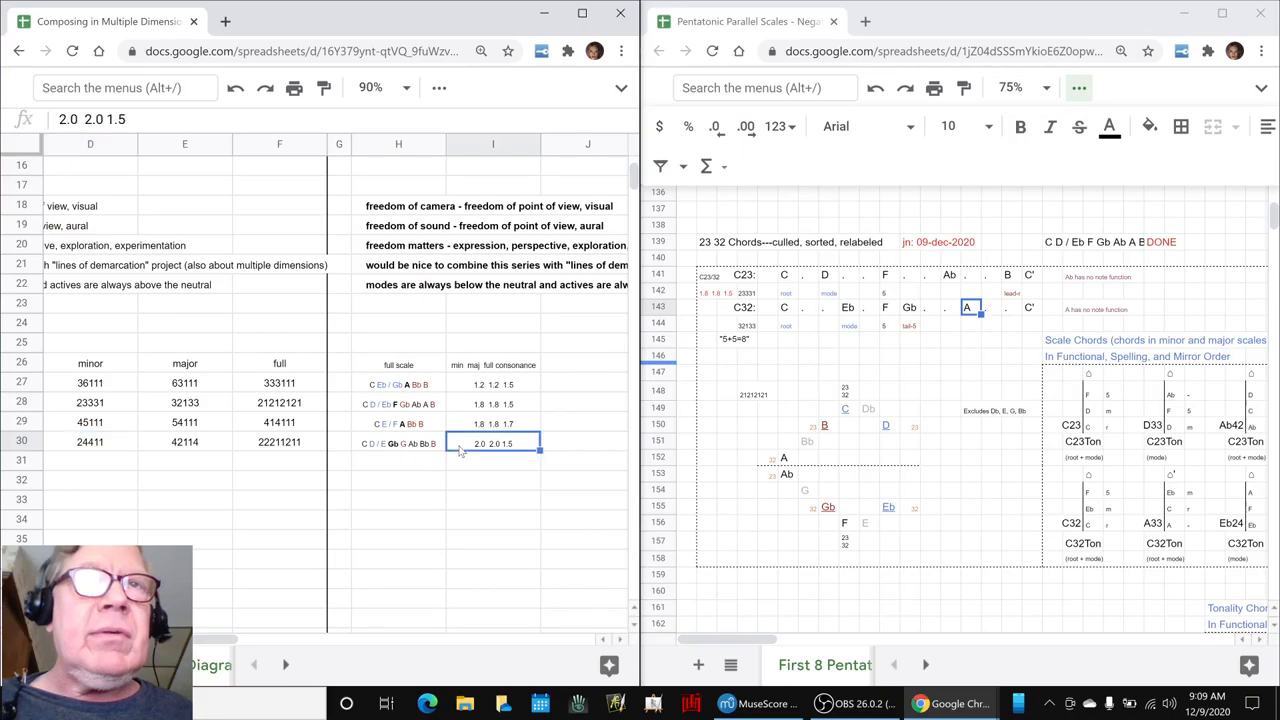
pyautogui.click(280, 442)
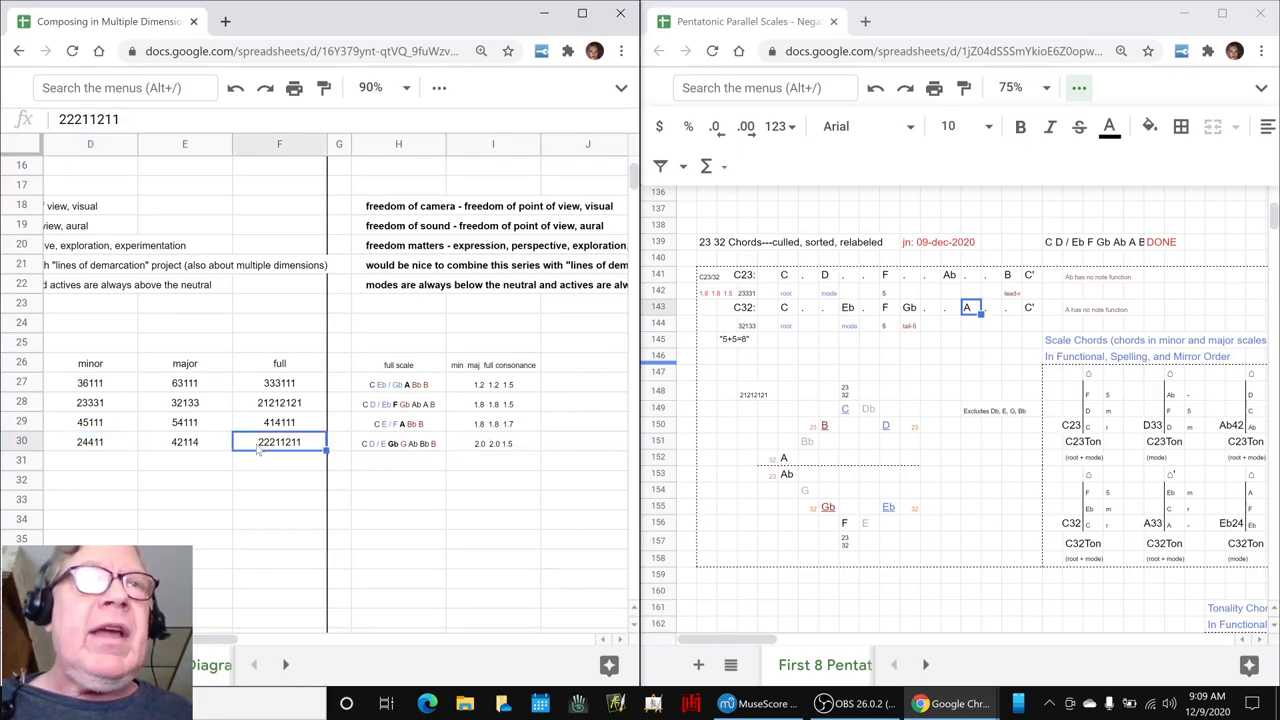
pyautogui.click(492, 442)
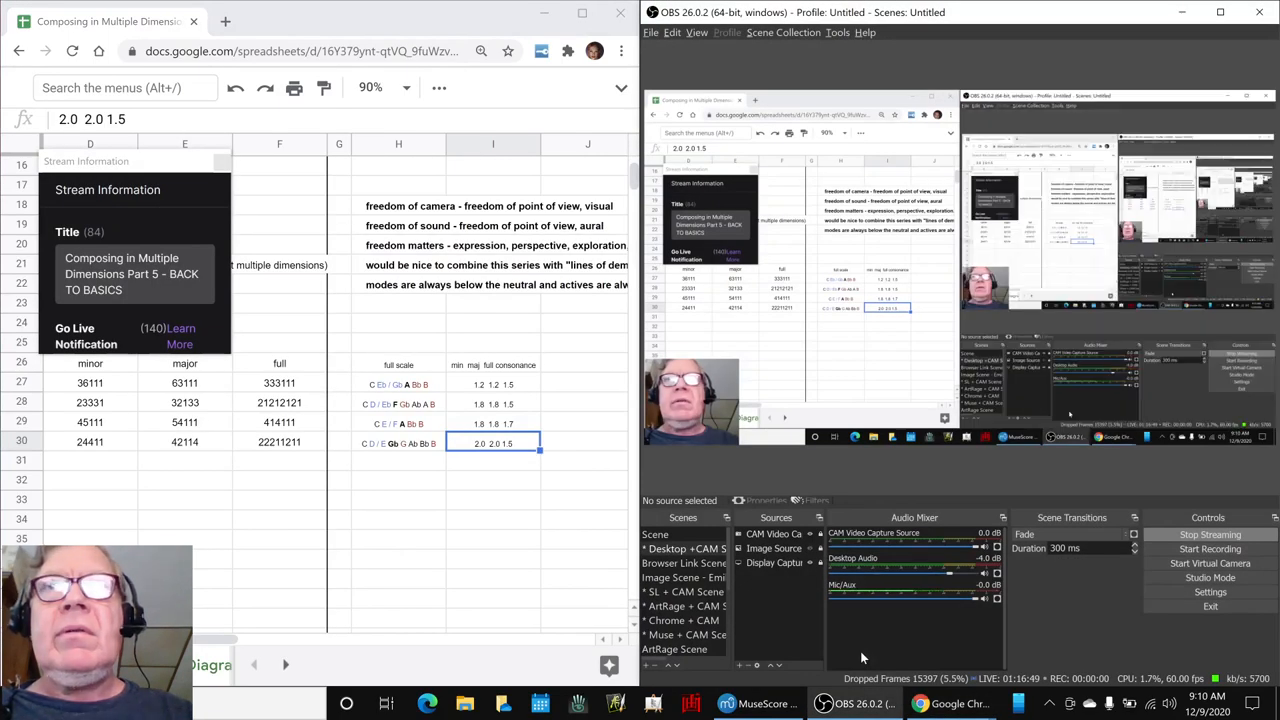
# Add the section heading 'Ideas Next Time:' in row 37 below the Results notes.
pyautogui.click(726, 704)
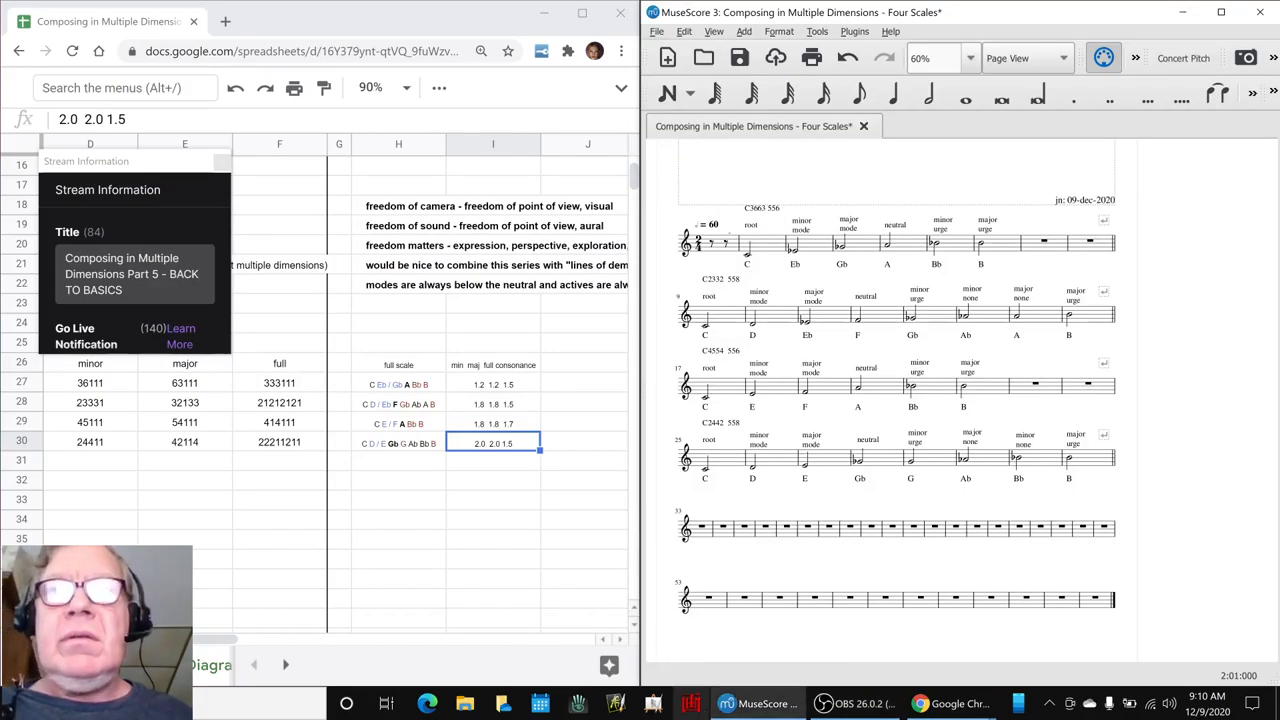
pyautogui.click(850, 704)
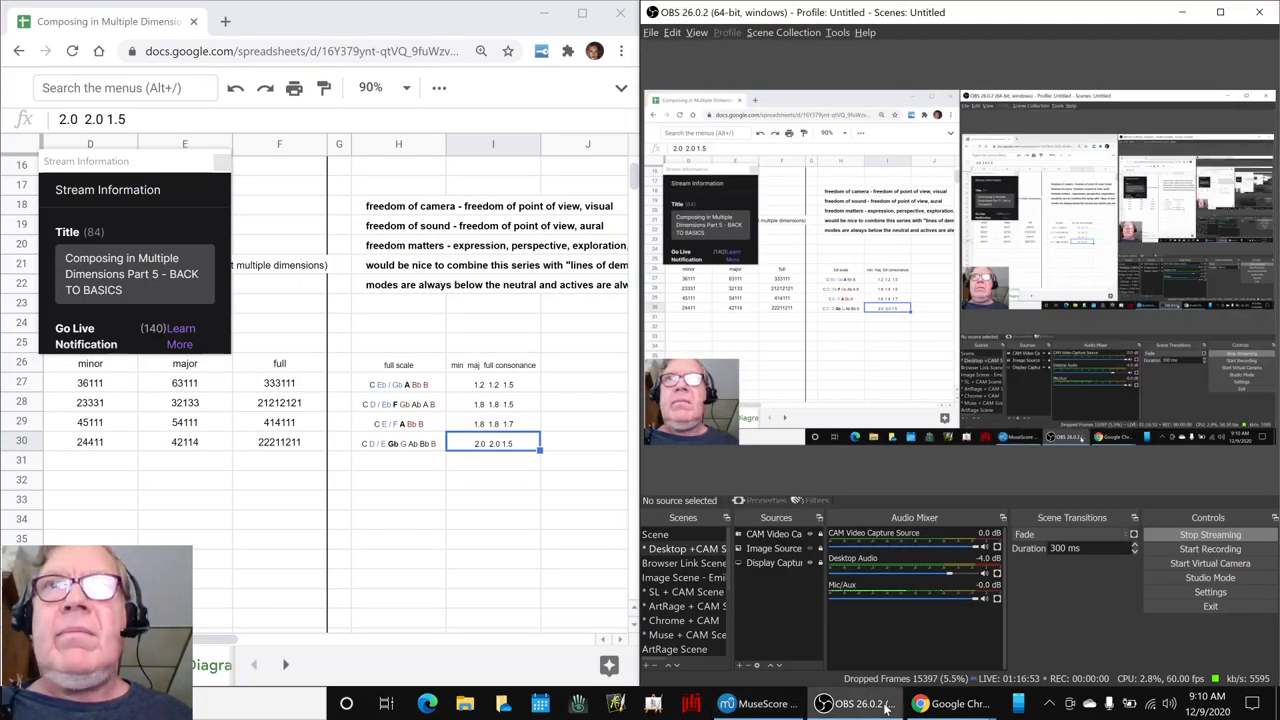
pyautogui.click(758, 704)
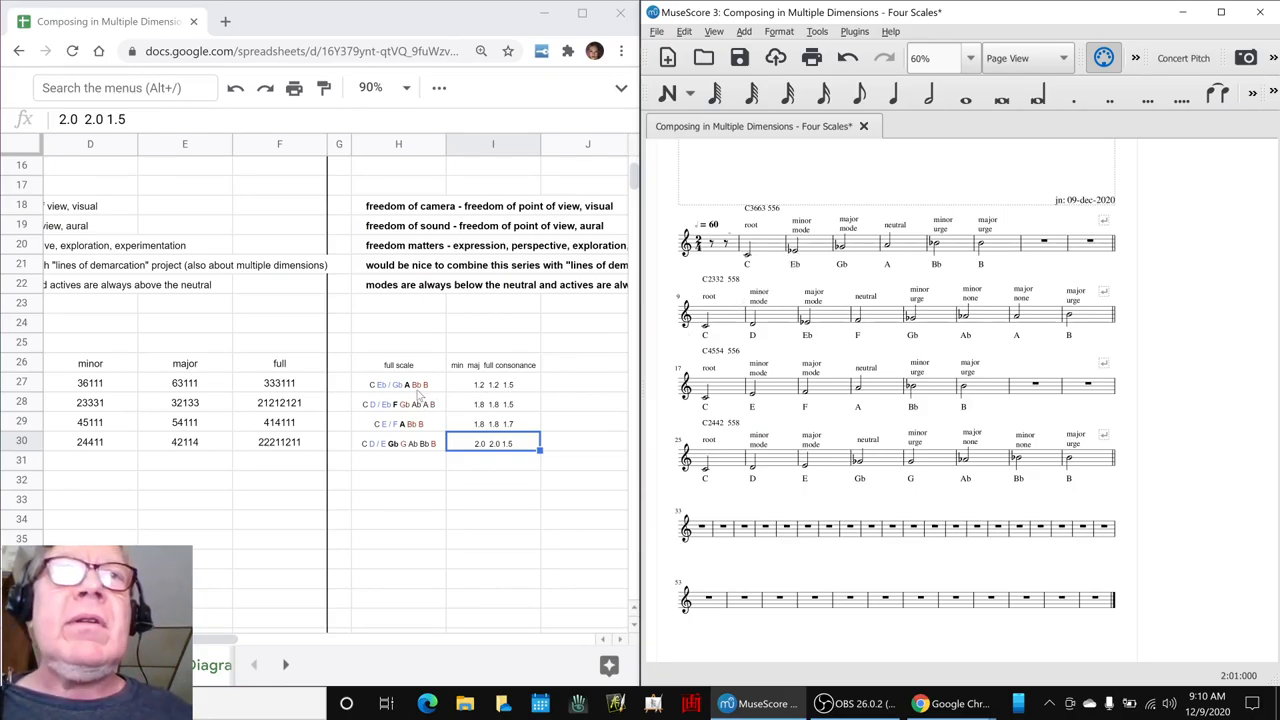
pyautogui.click(398, 384)
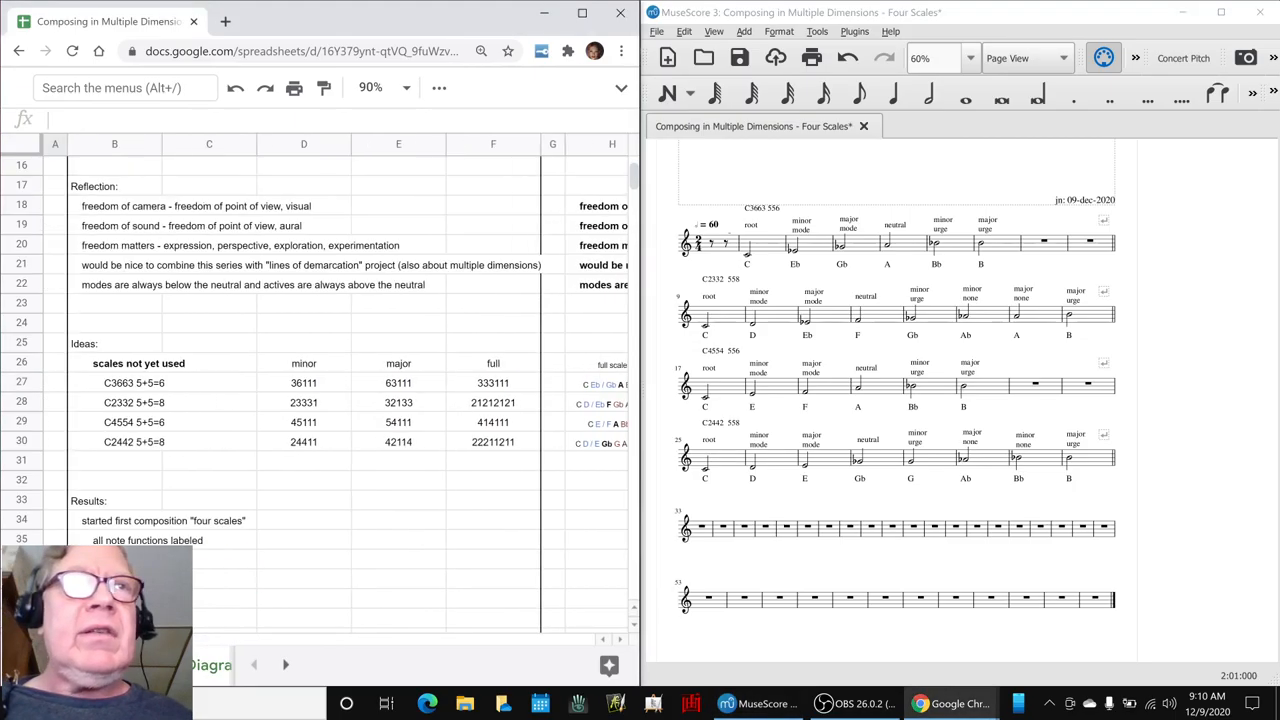
pyautogui.scroll(-3)
pyautogui.write('Ideas')
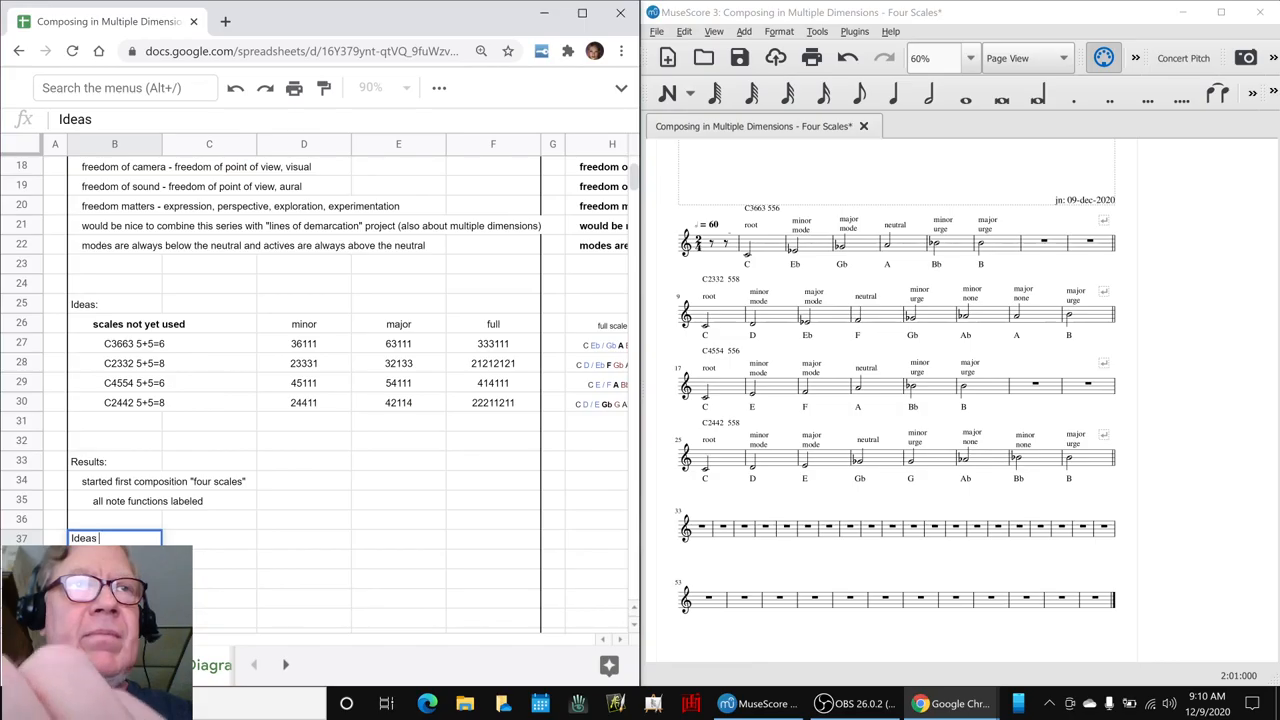
pyautogui.write('Next Time:')
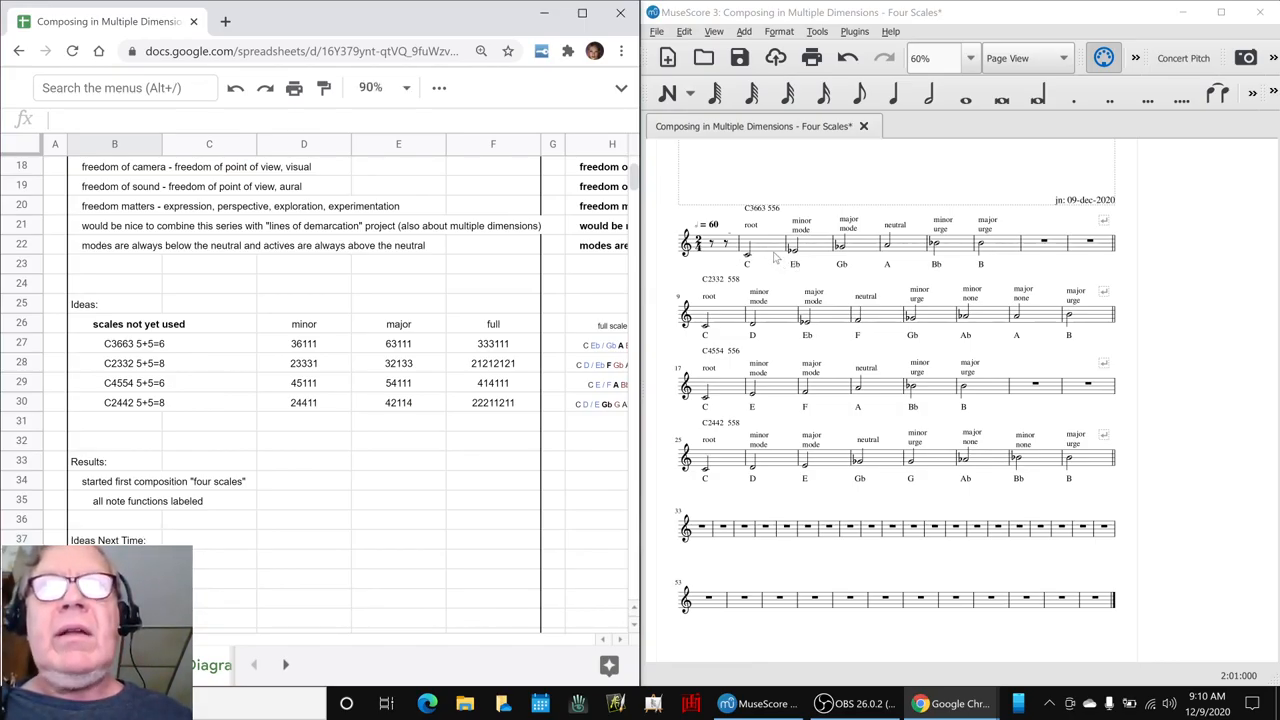
pyautogui.click(746, 244)
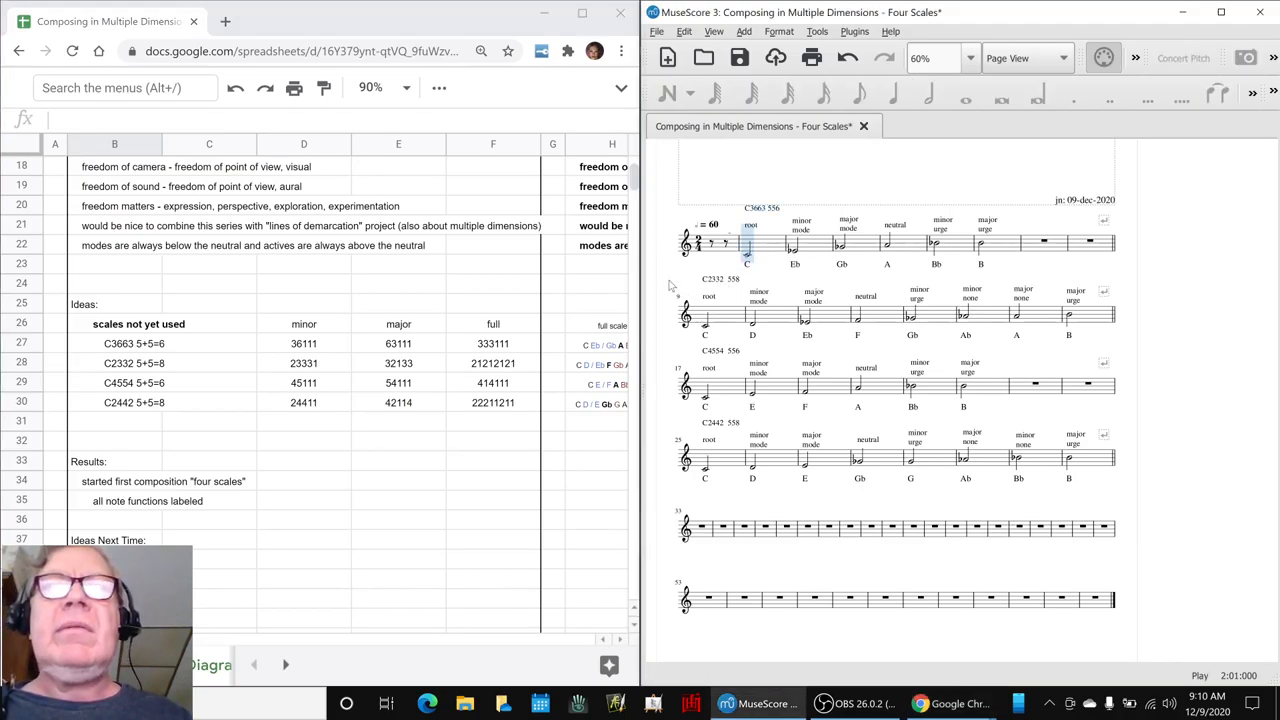
pyautogui.click(840, 244)
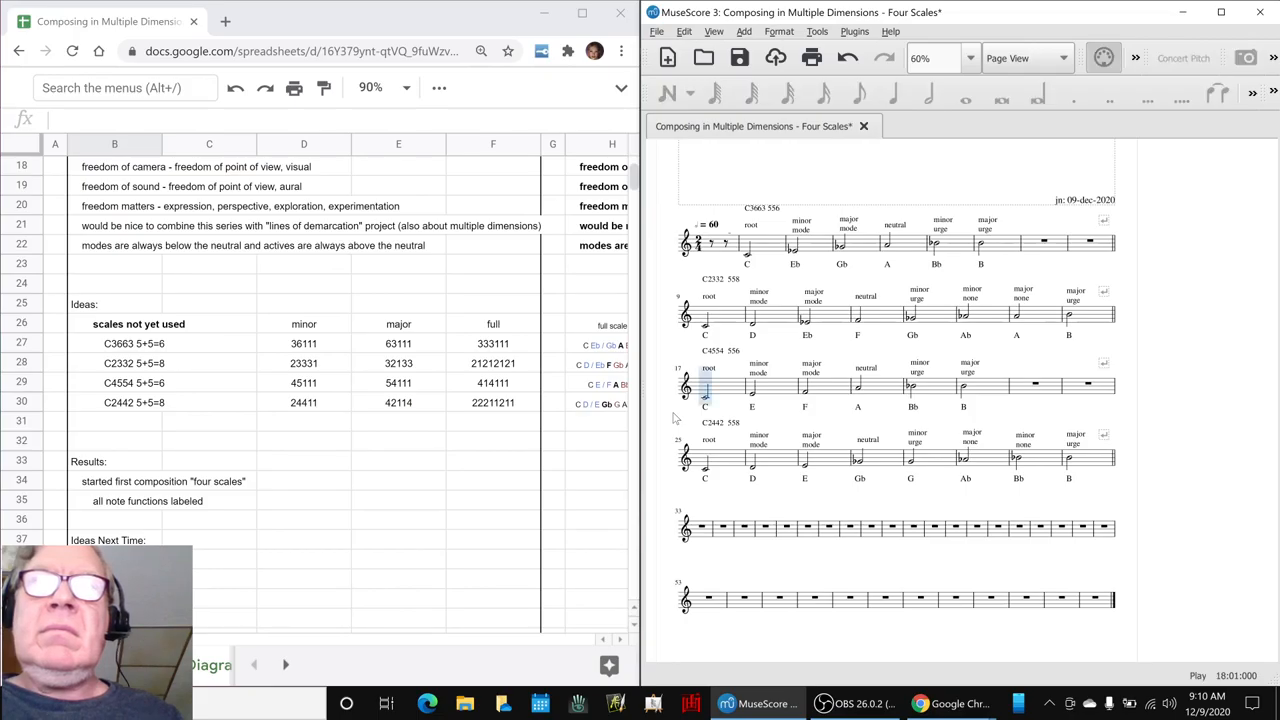
pyautogui.click(804, 384)
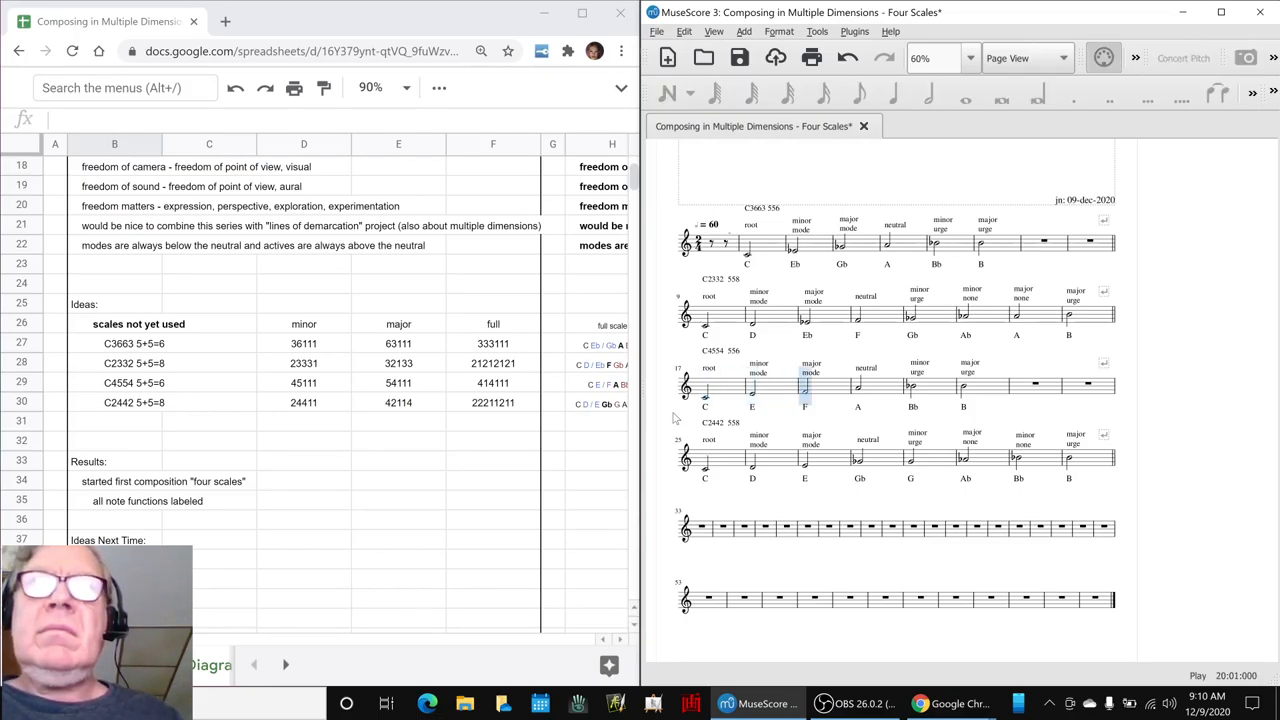
pyautogui.click(912, 388)
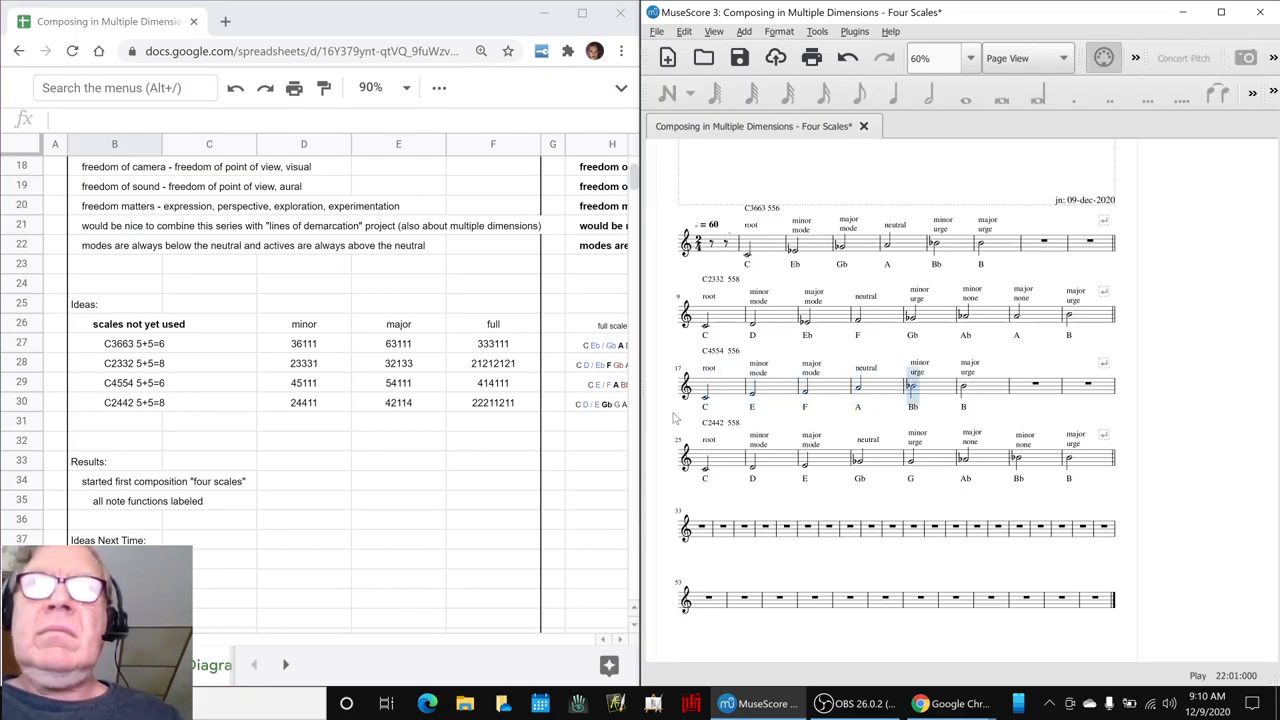
pyautogui.click(704, 458)
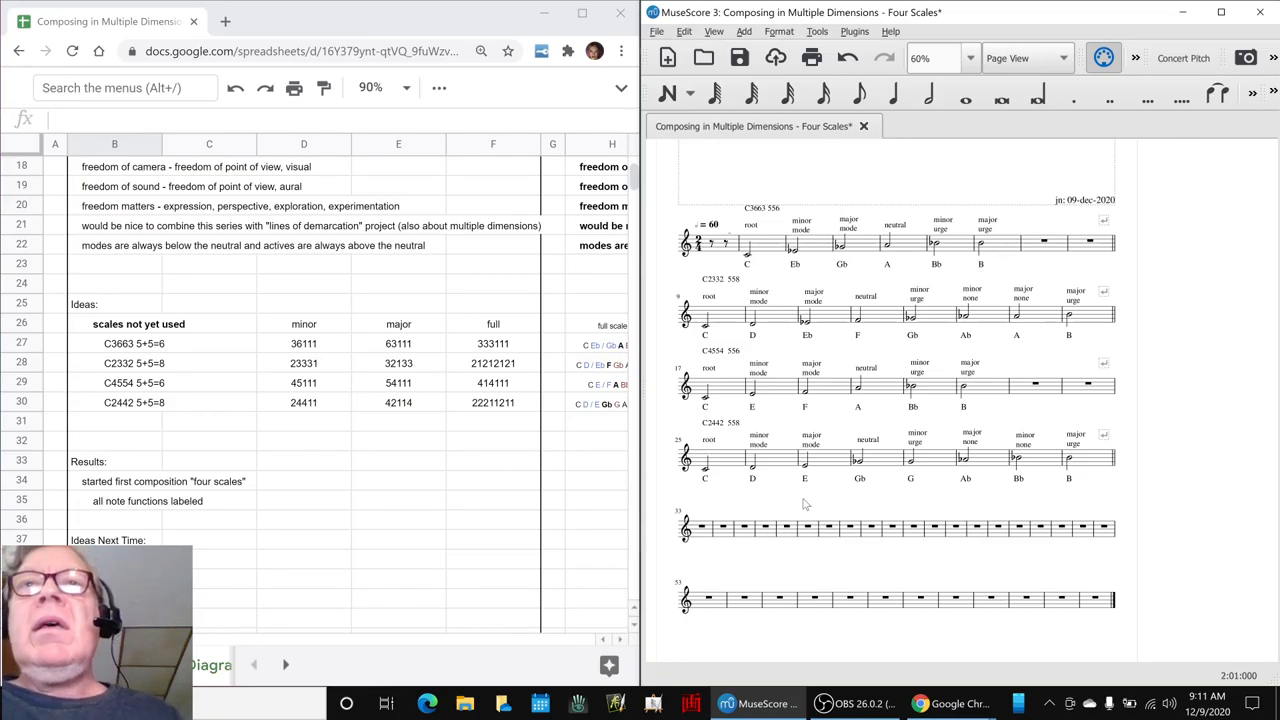
pyautogui.moveTo(976, 380)
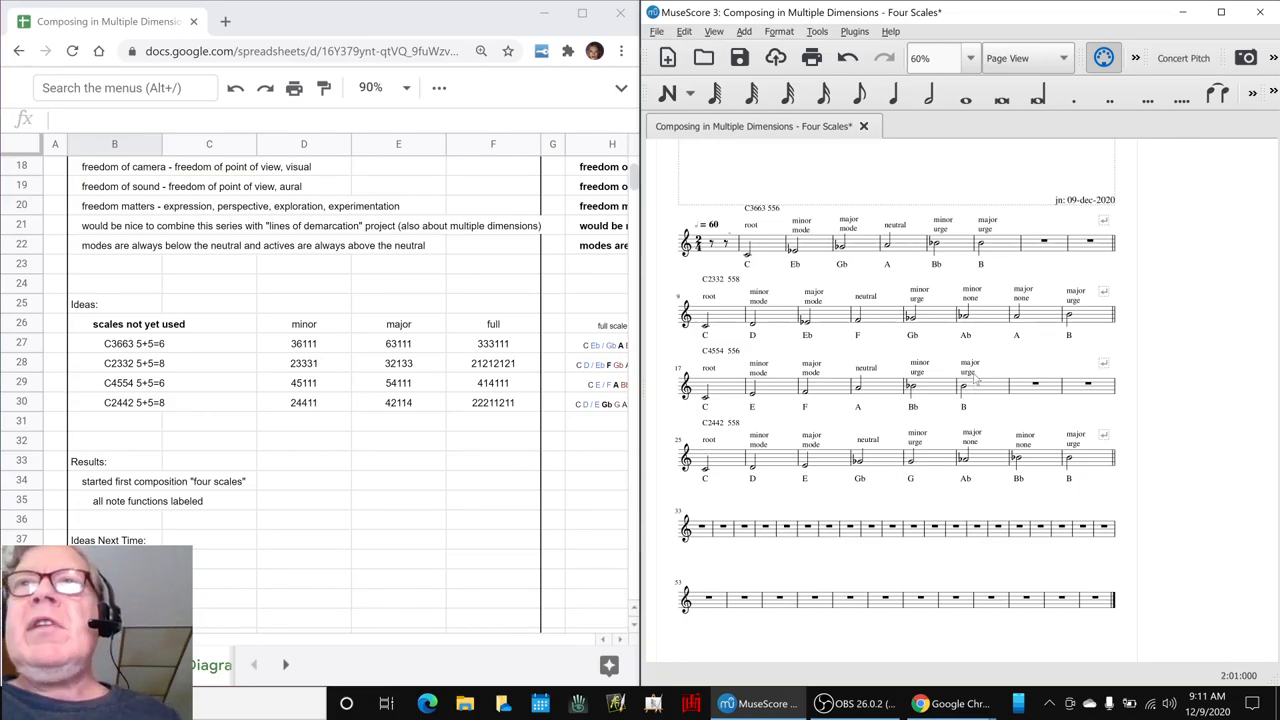
pyautogui.moveTo(1136, 332)
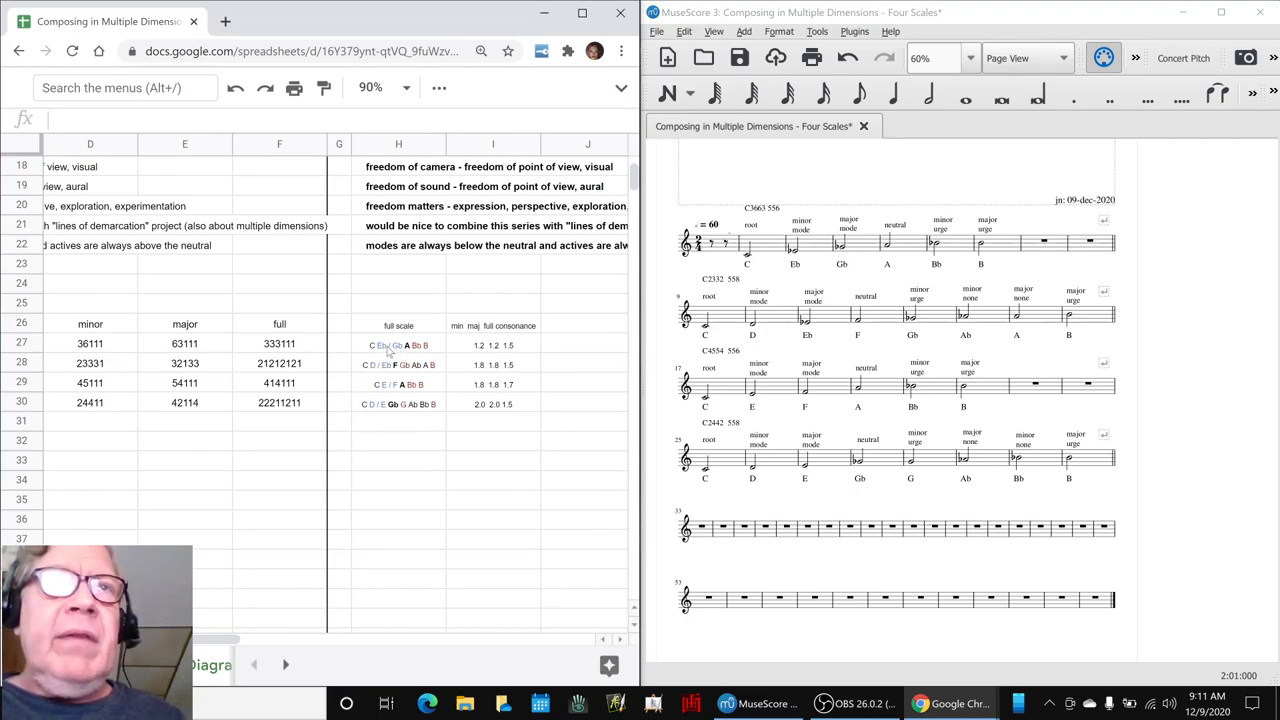
pyautogui.click(398, 344)
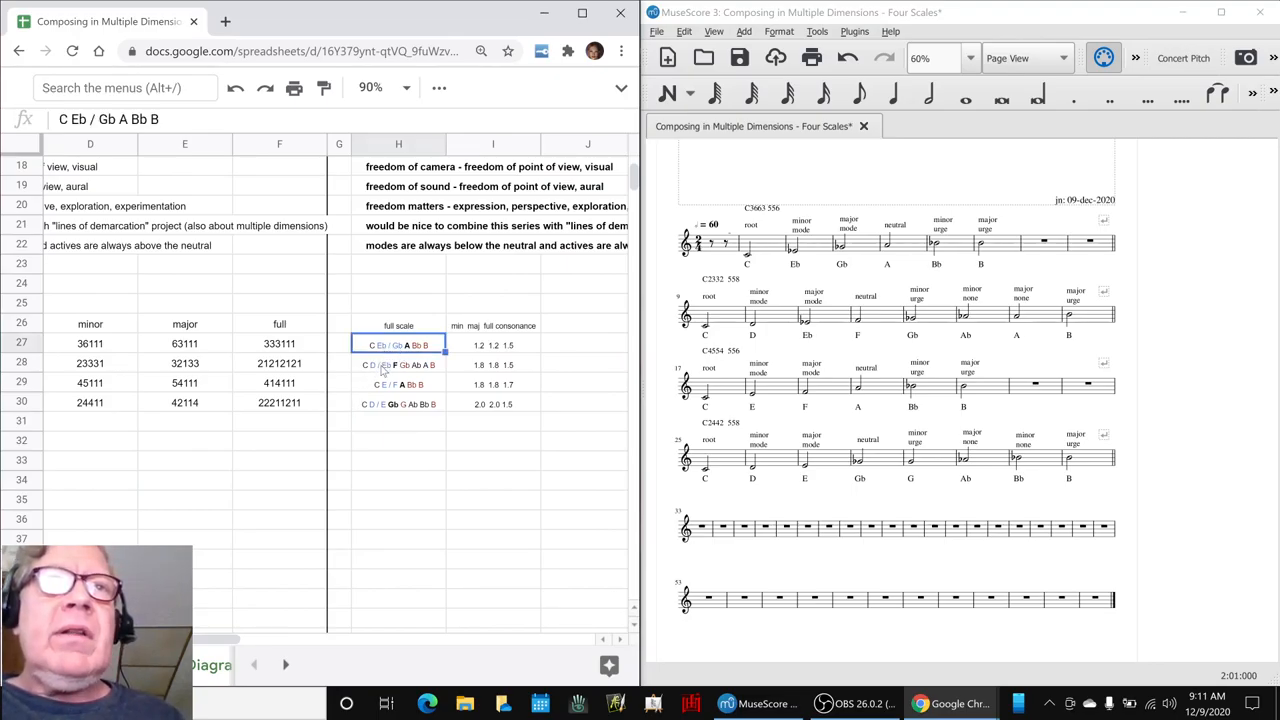
pyautogui.click(398, 364)
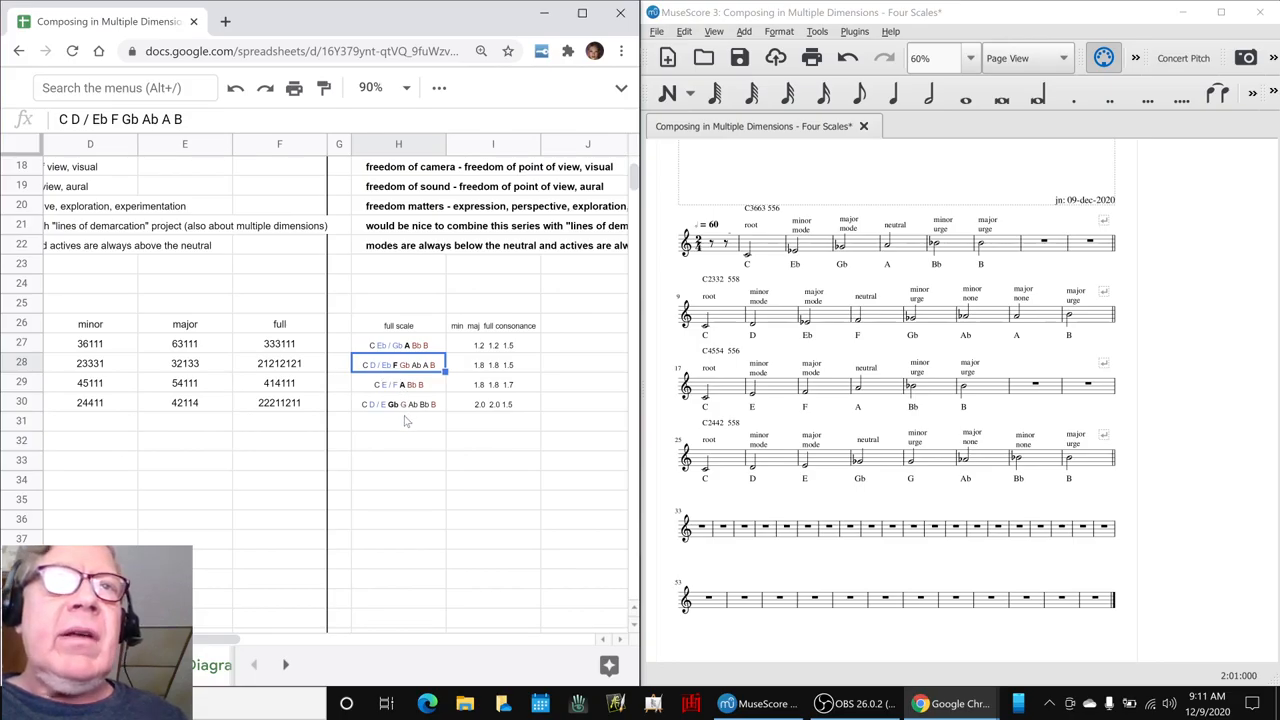
pyautogui.click(398, 384)
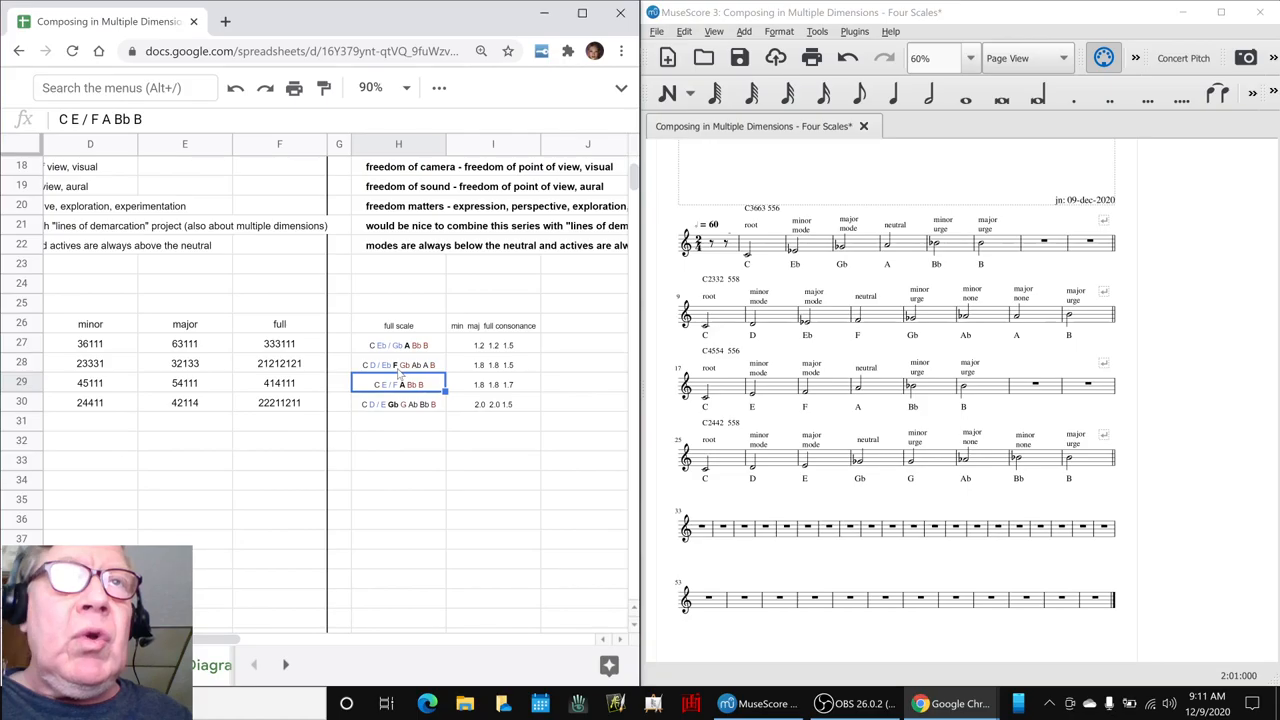
pyautogui.click(398, 364)
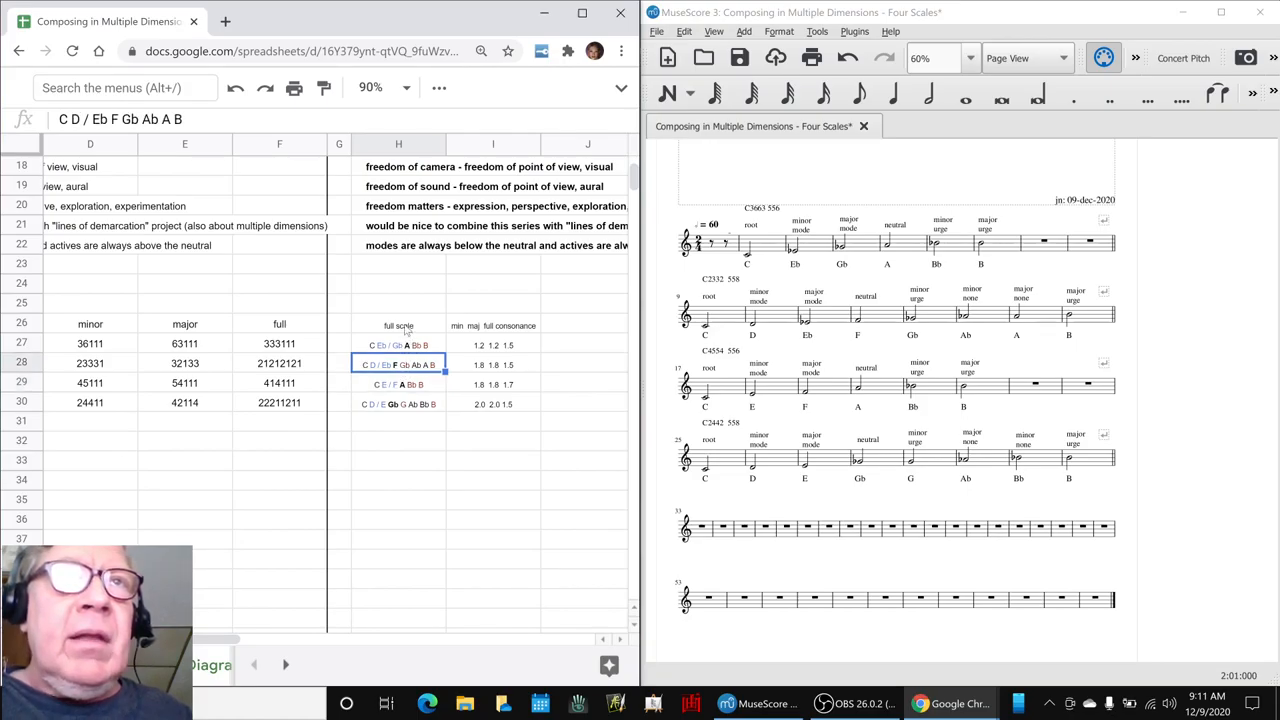
pyautogui.click(398, 344)
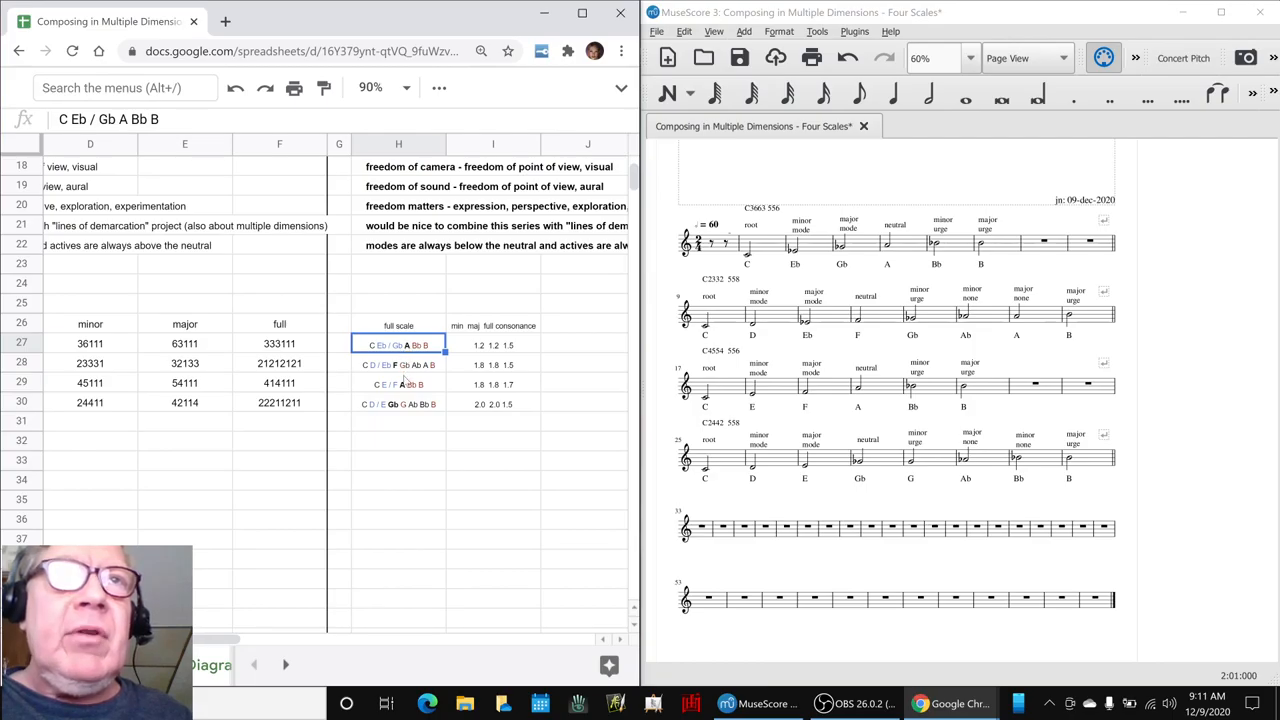
pyautogui.click(398, 420)
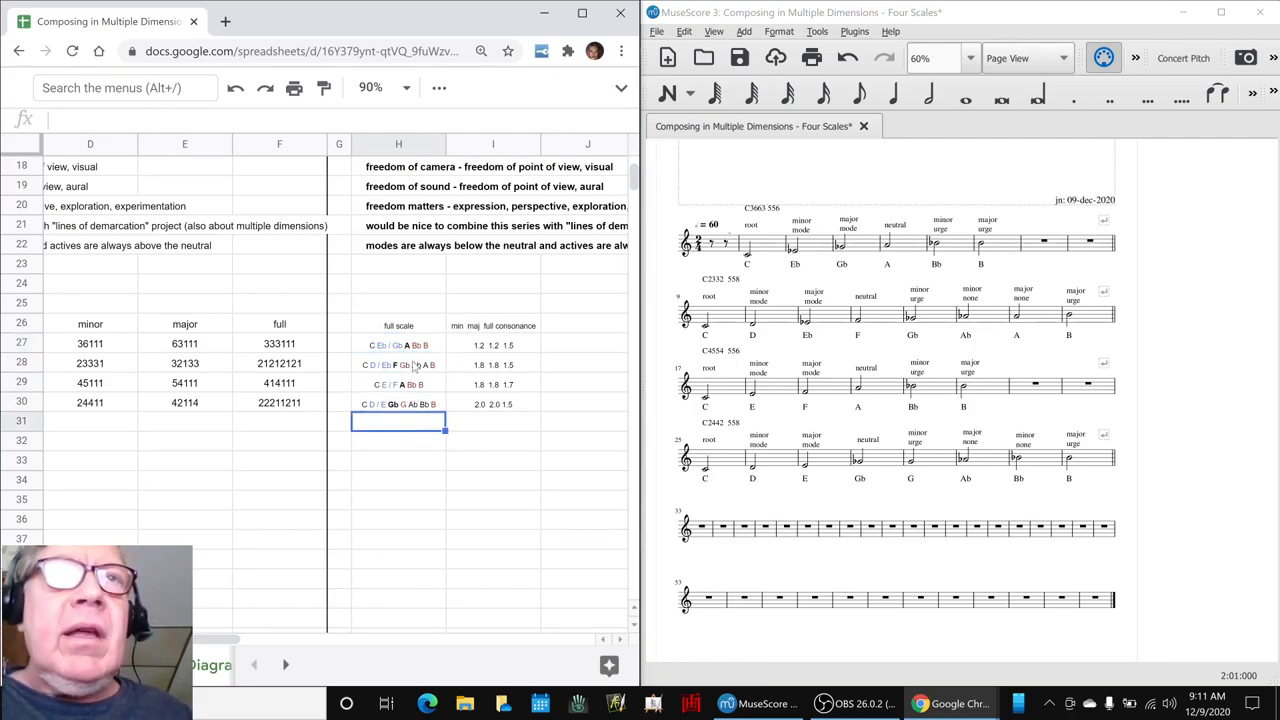
pyautogui.click(398, 404)
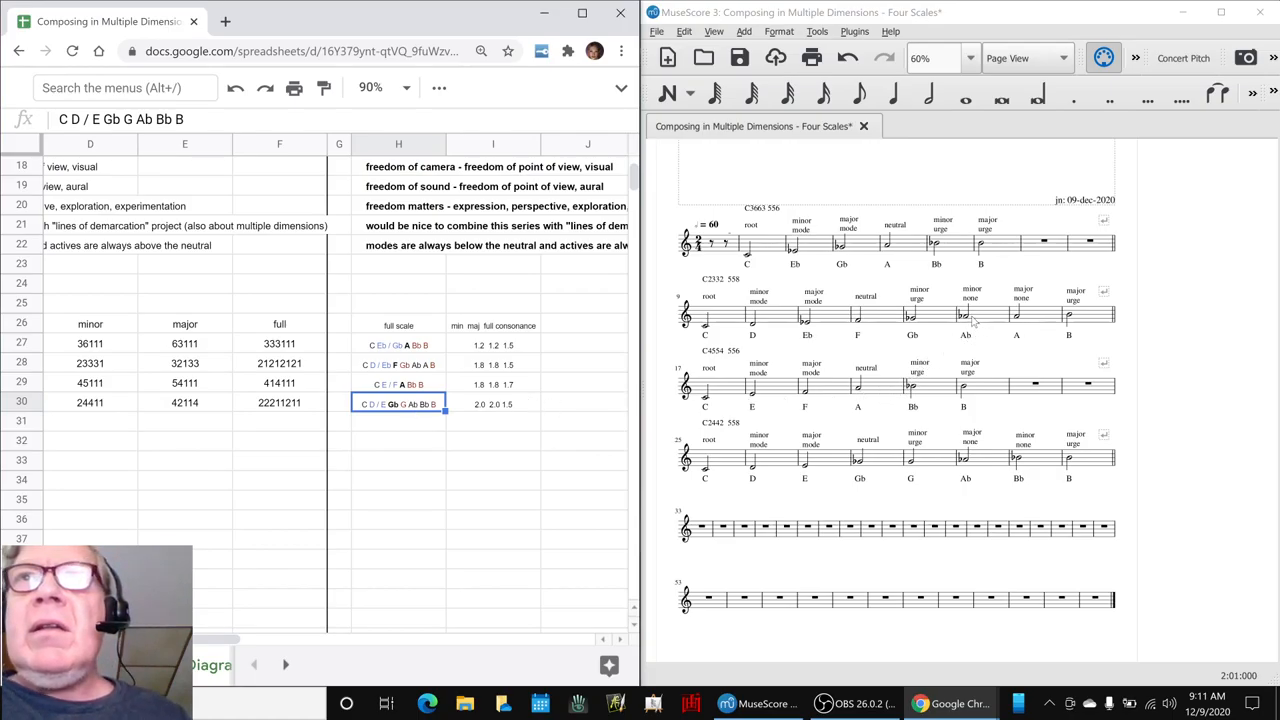
pyautogui.moveTo(952, 320)
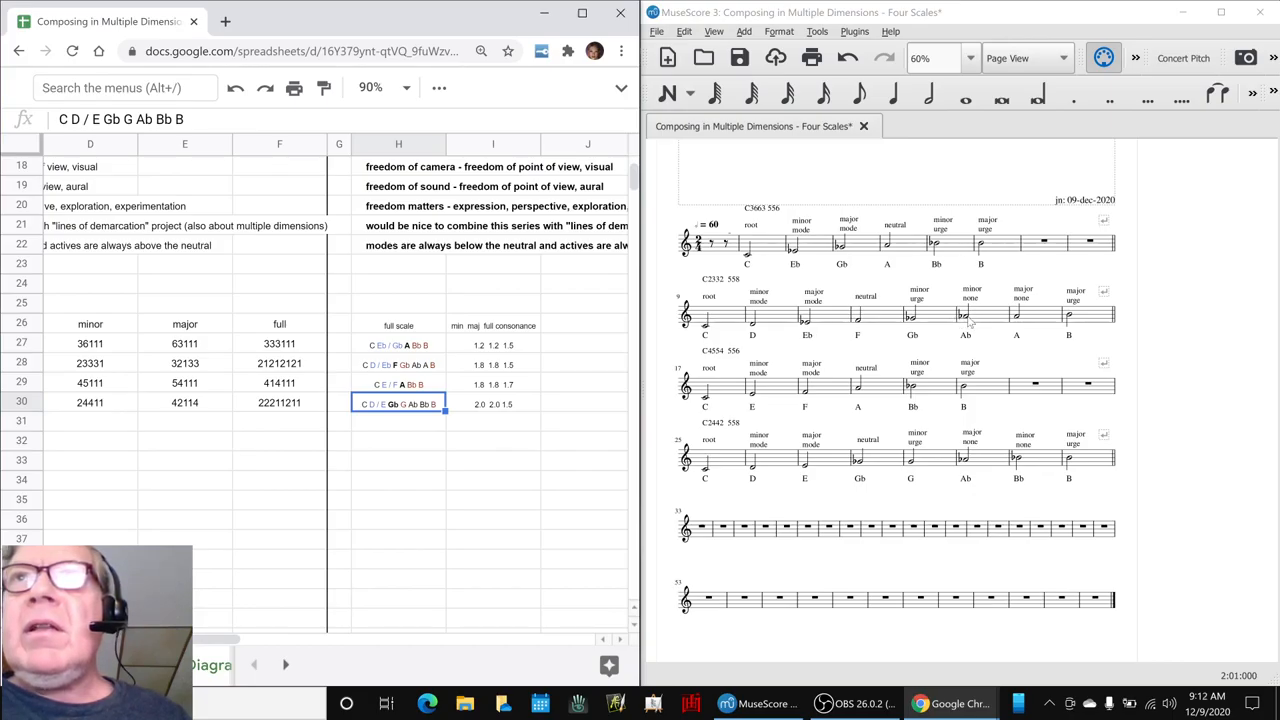
pyautogui.click(964, 316)
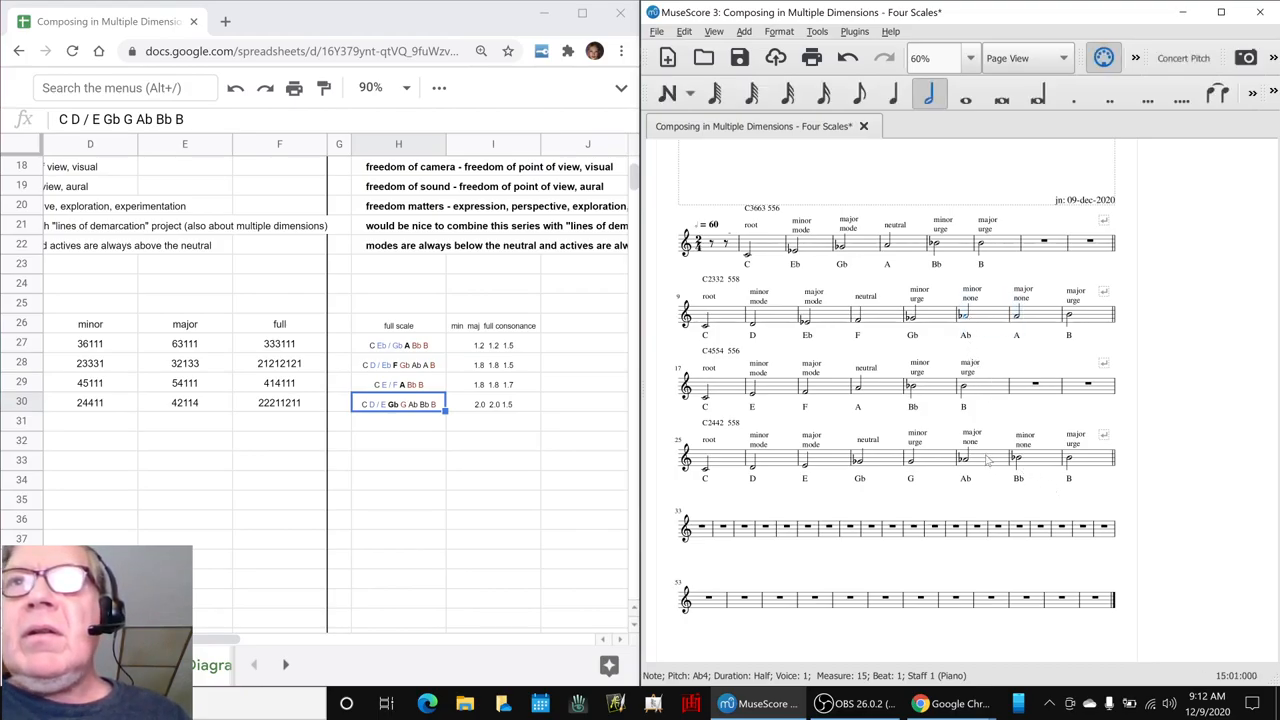
pyautogui.click(964, 458)
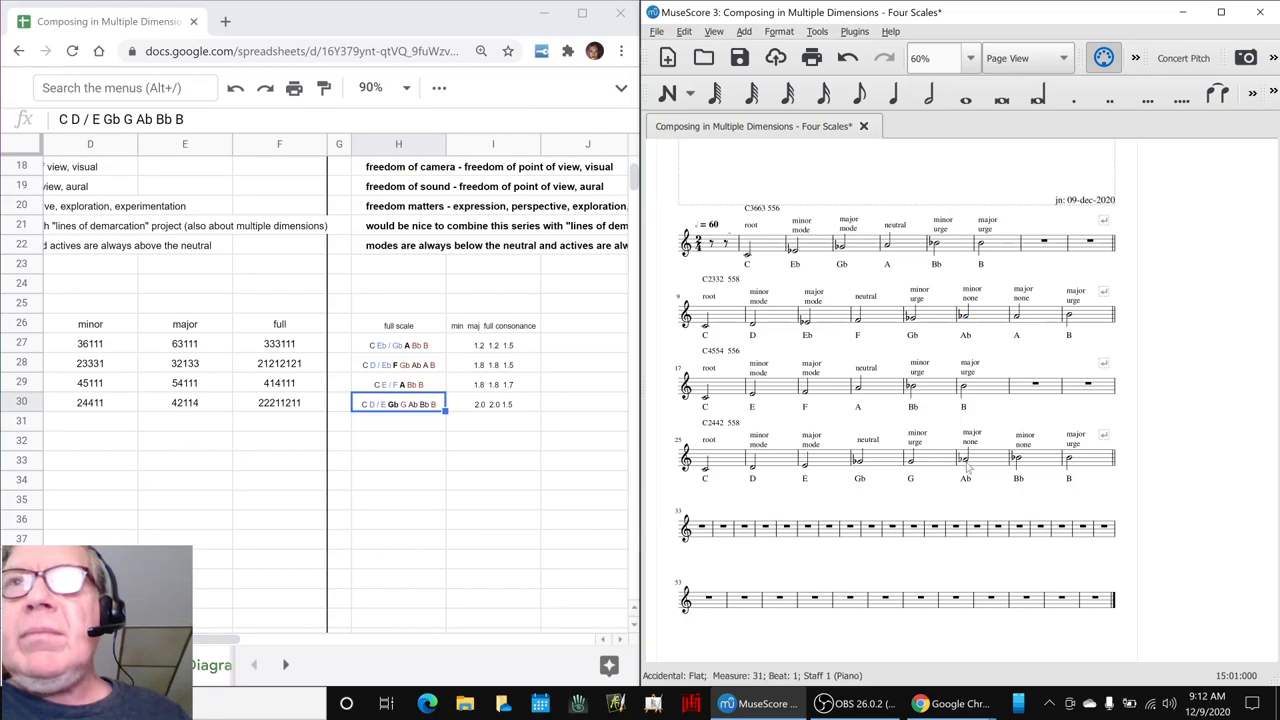
pyautogui.click(1018, 458)
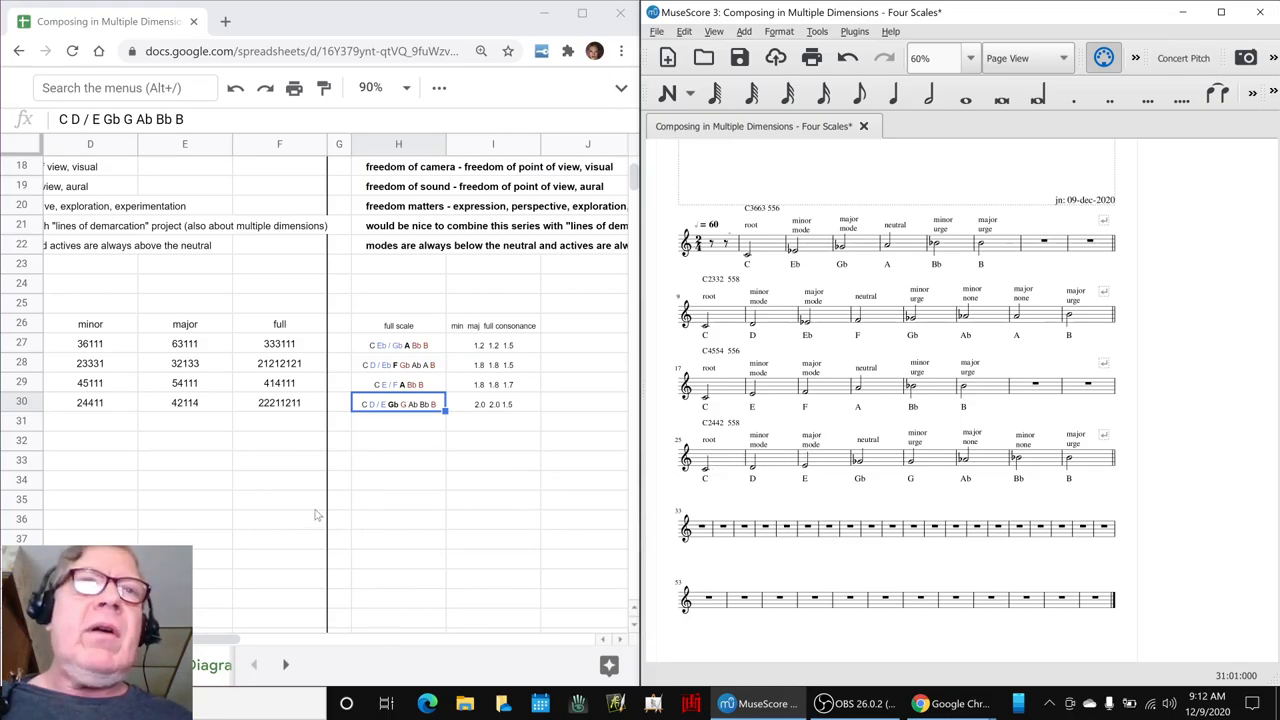
pyautogui.click(280, 480)
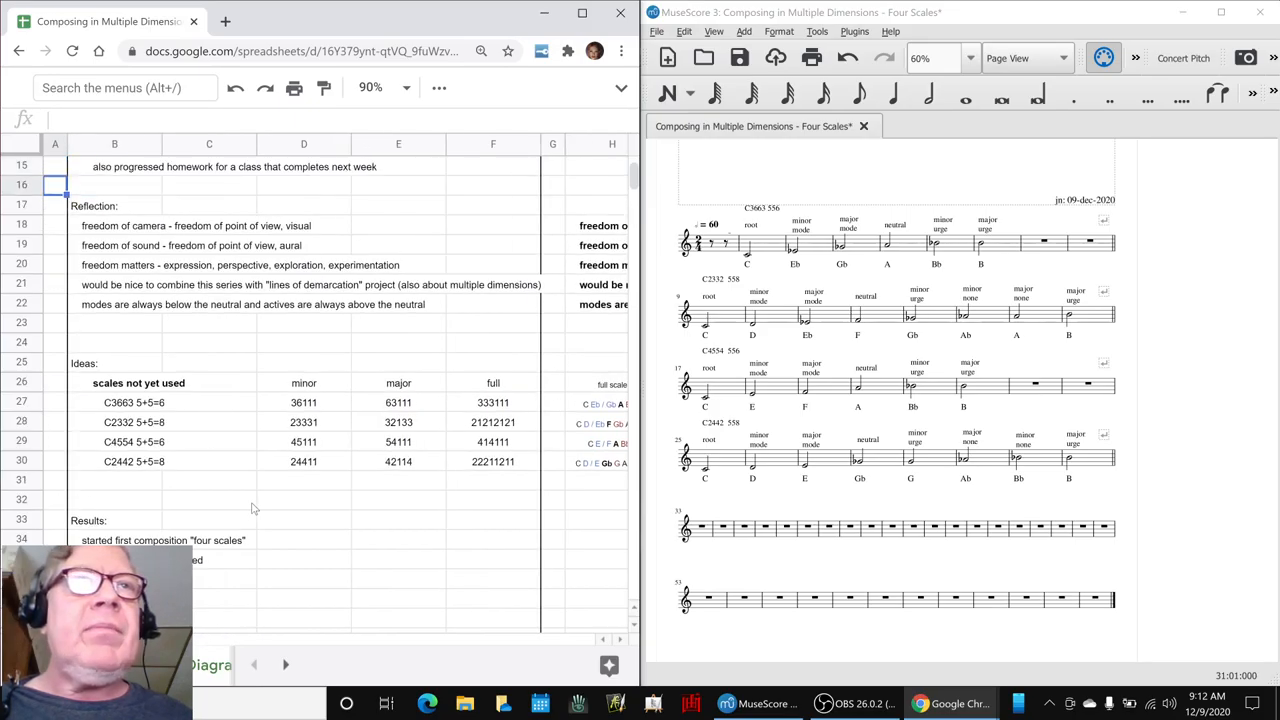
# Add the reflection 'multidimensional comes in by using four rather than two combinings of scales'.
pyautogui.click(56, 324)
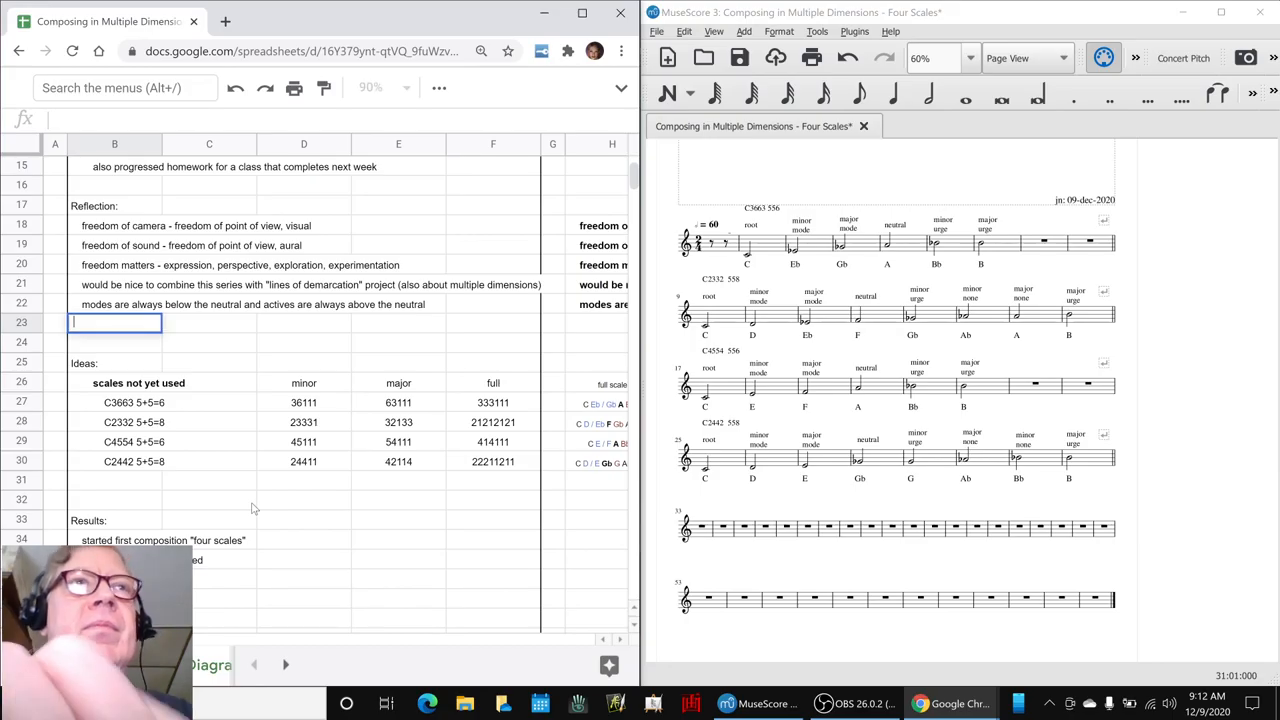
pyautogui.write('multi')
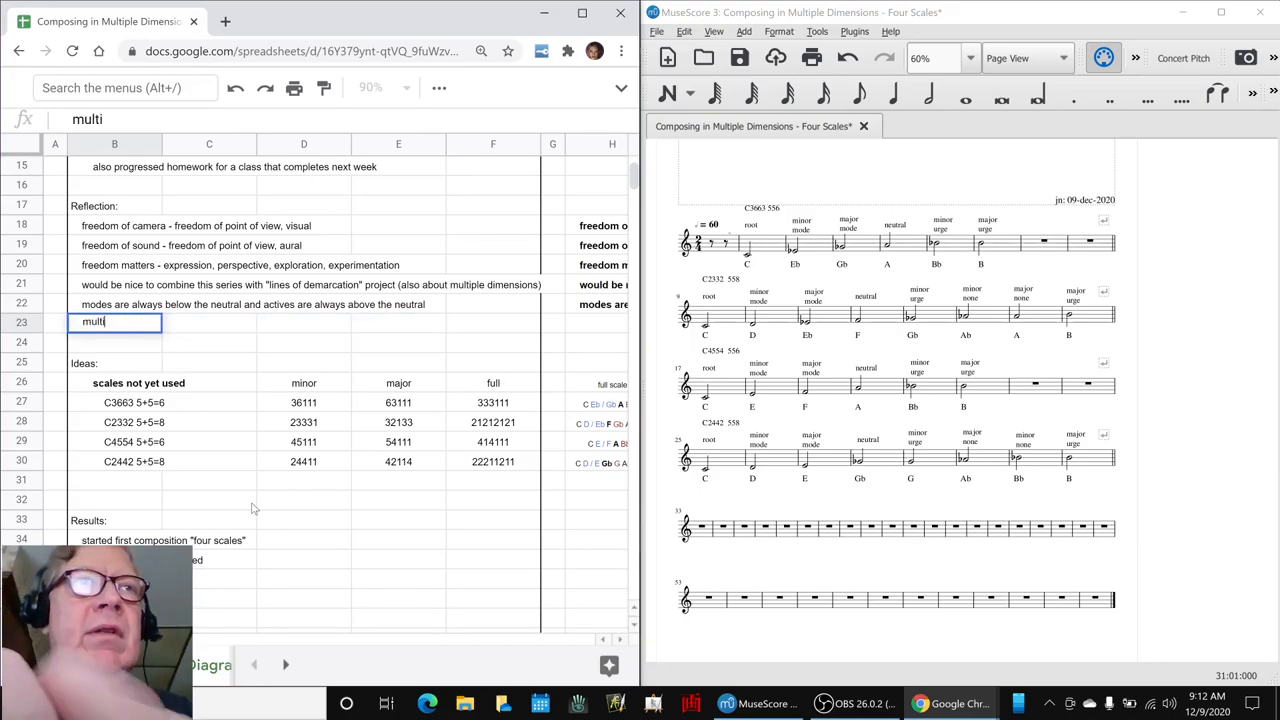
pyautogui.write('dimensional comes')
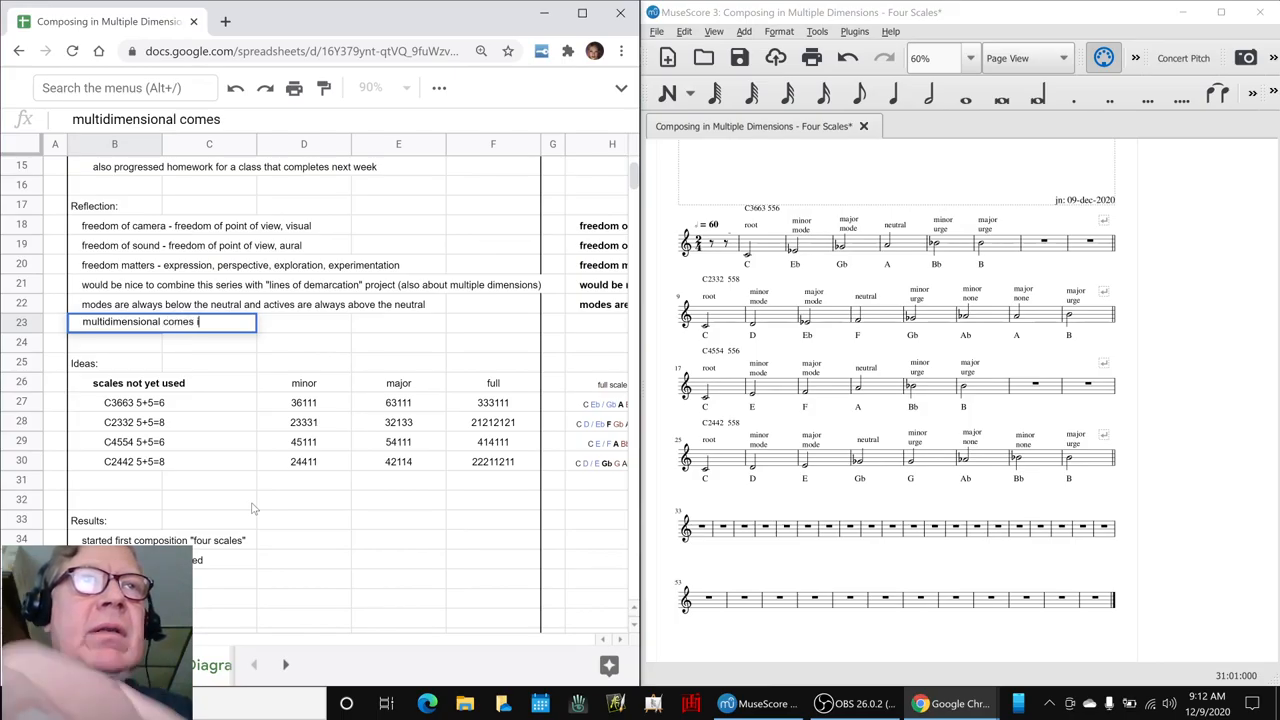
pyautogui.write('in by using four rather than two')
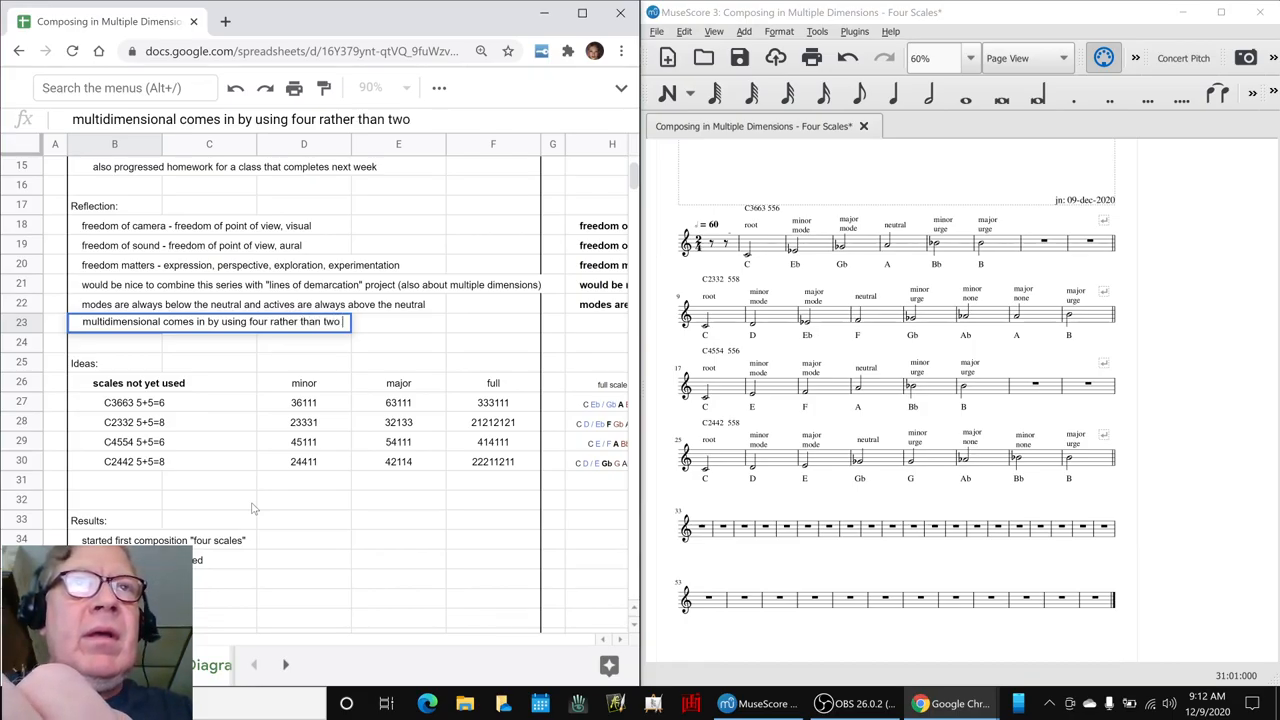
pyautogui.write('combine')
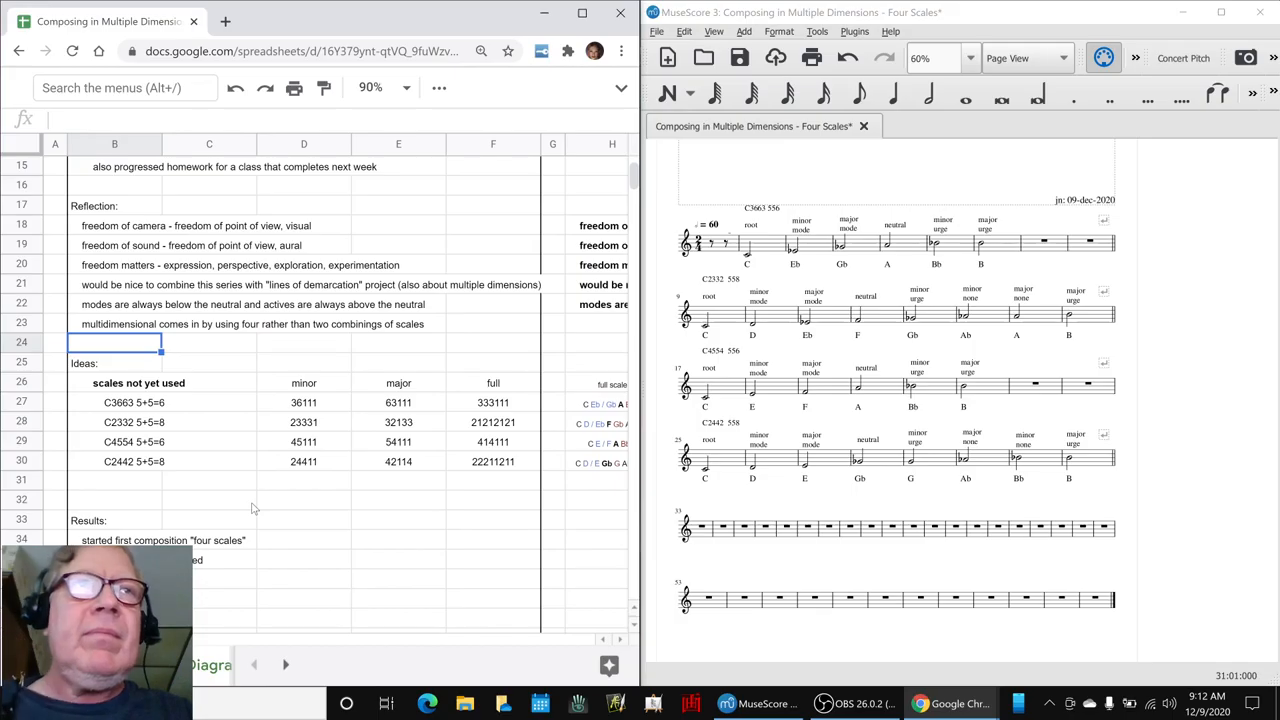
pyautogui.click(114, 324)
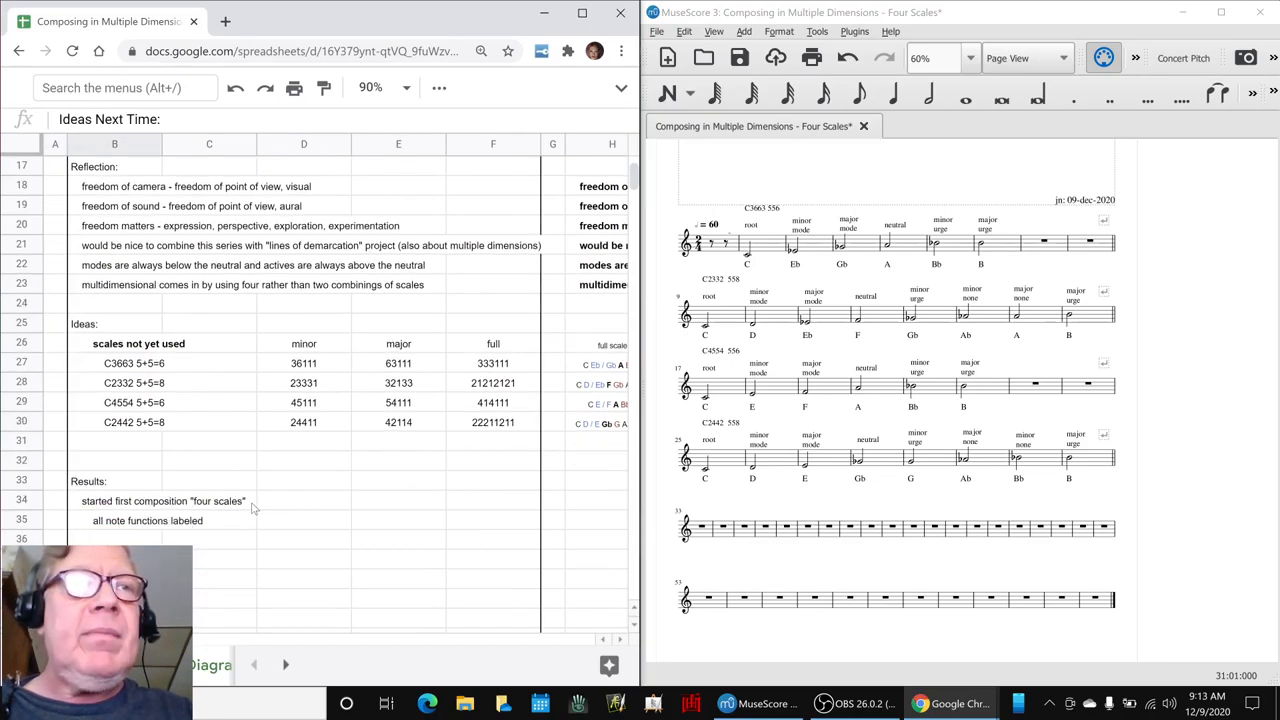
# Note the idea 'continue working with four scales at once, e.g., exploring snippets and overlays'.
pyautogui.write('continue working with four')
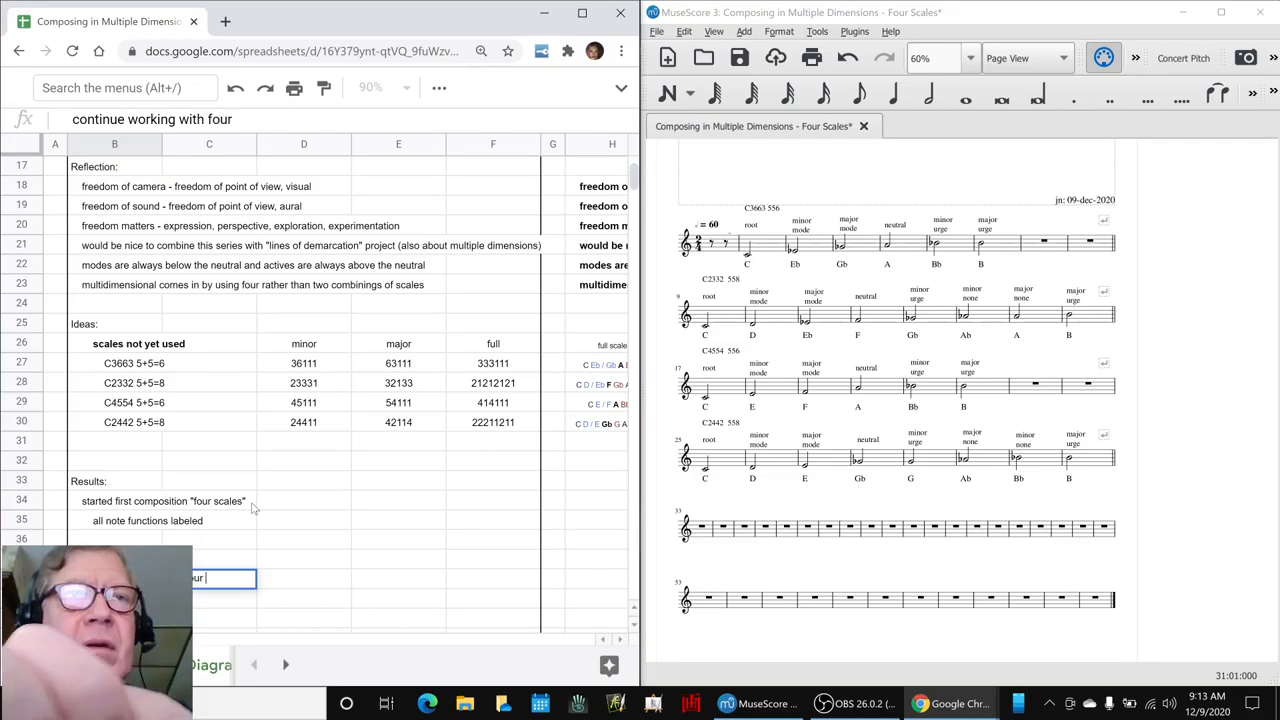
pyautogui.write('scales at con')
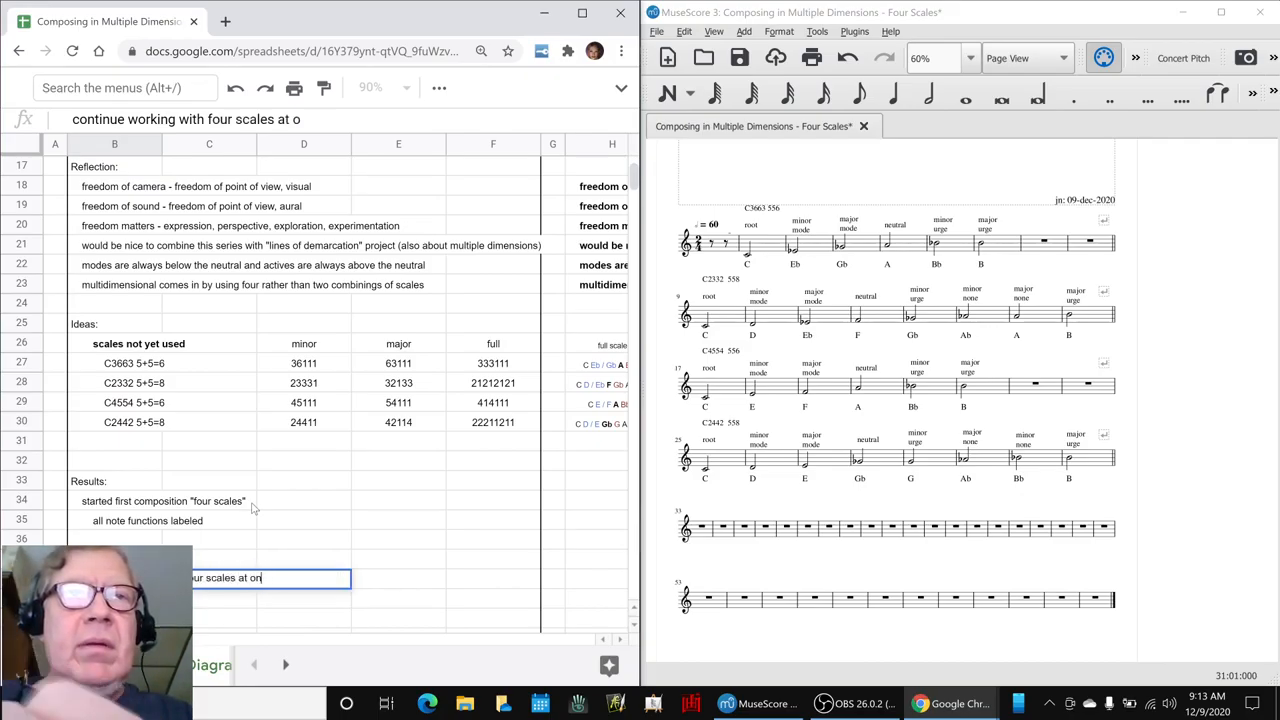
pyautogui.write('nce, e.g., e')
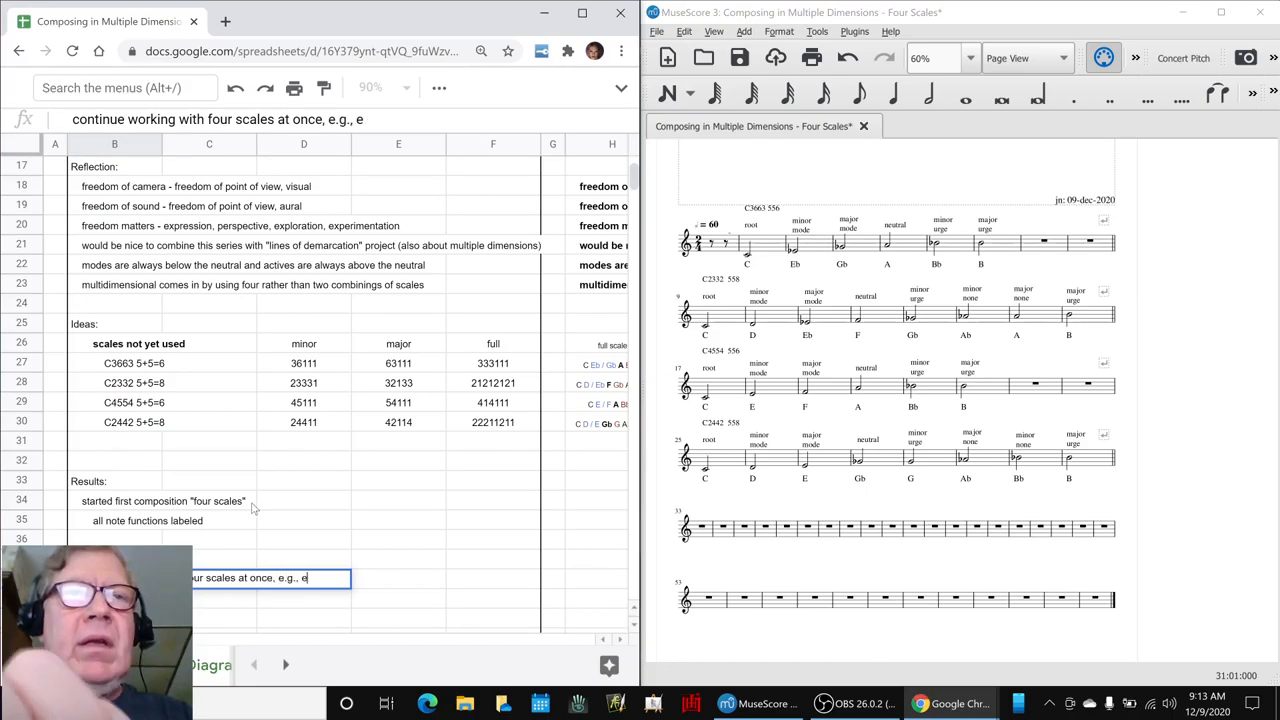
pyautogui.write('xploring')
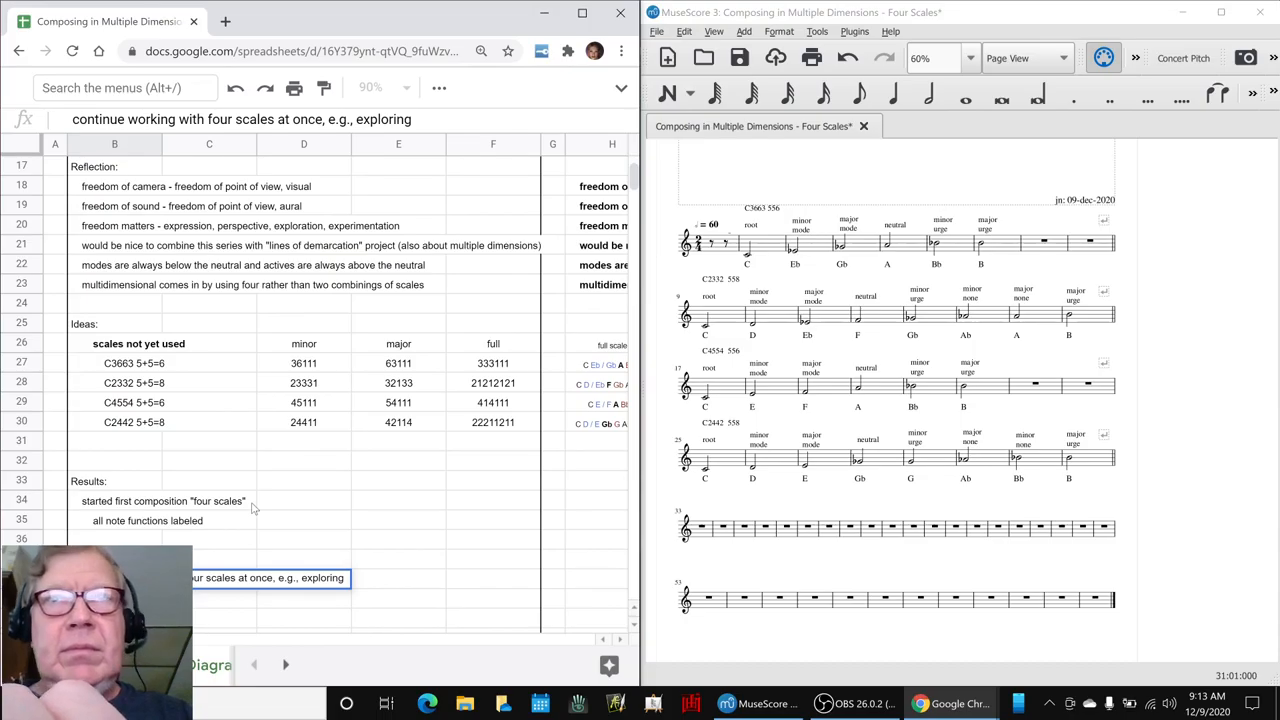
pyautogui.write('ovle')
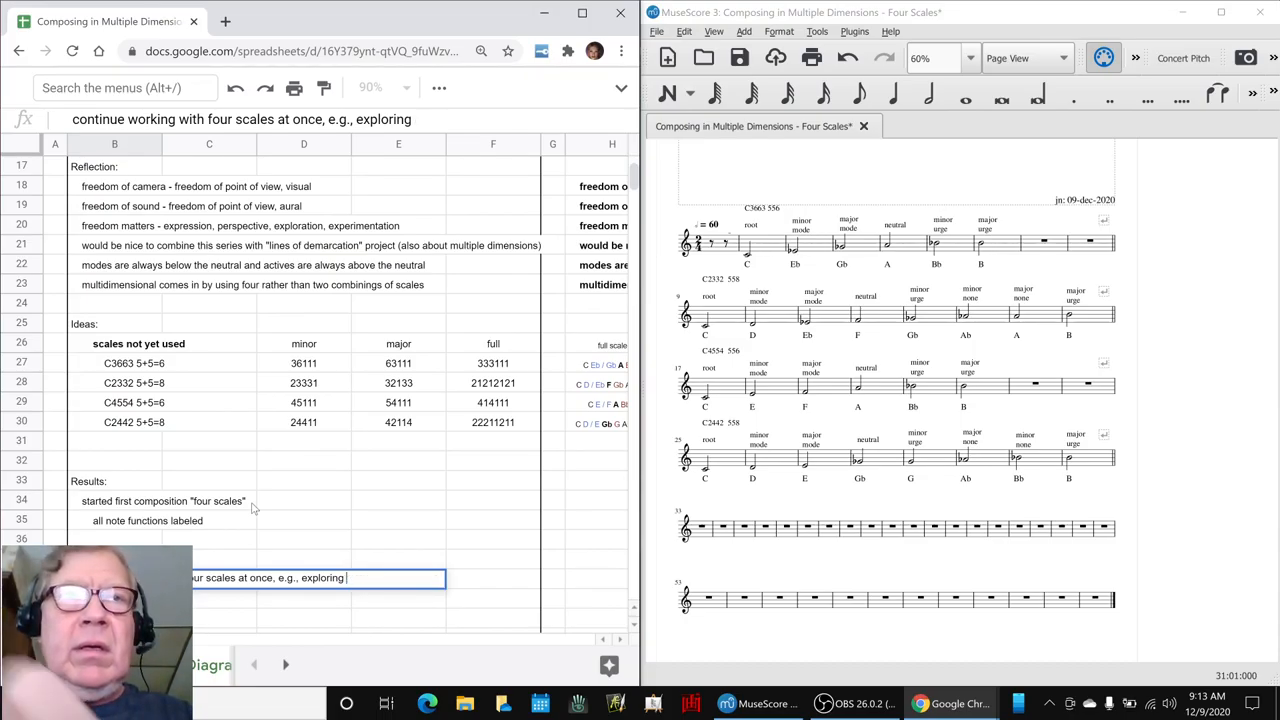
pyautogui.write('snippets and overlays')
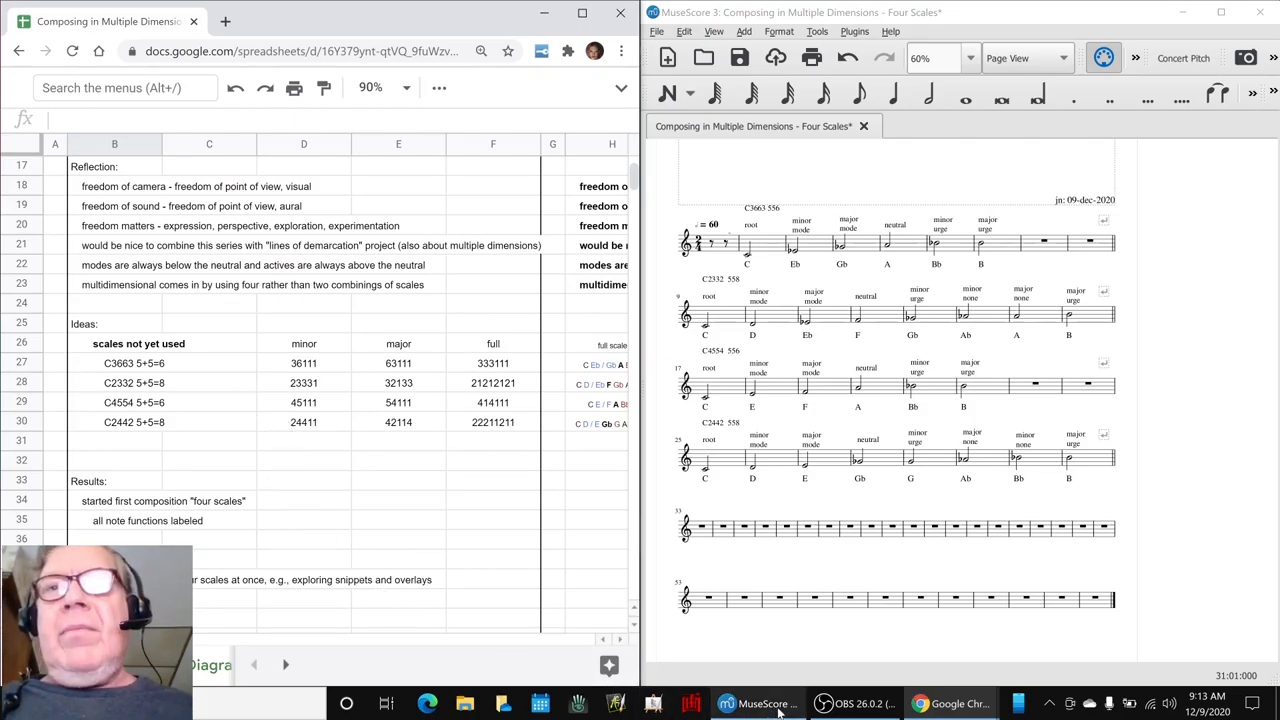
pyautogui.click(824, 704)
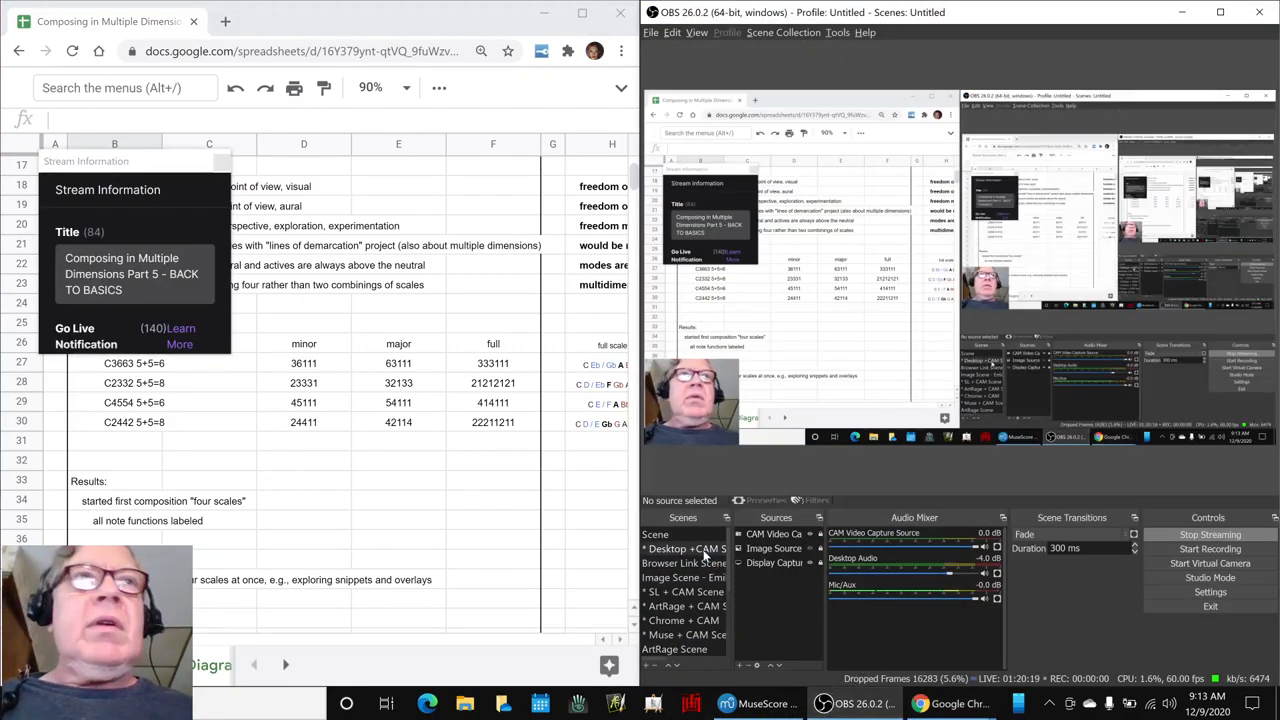